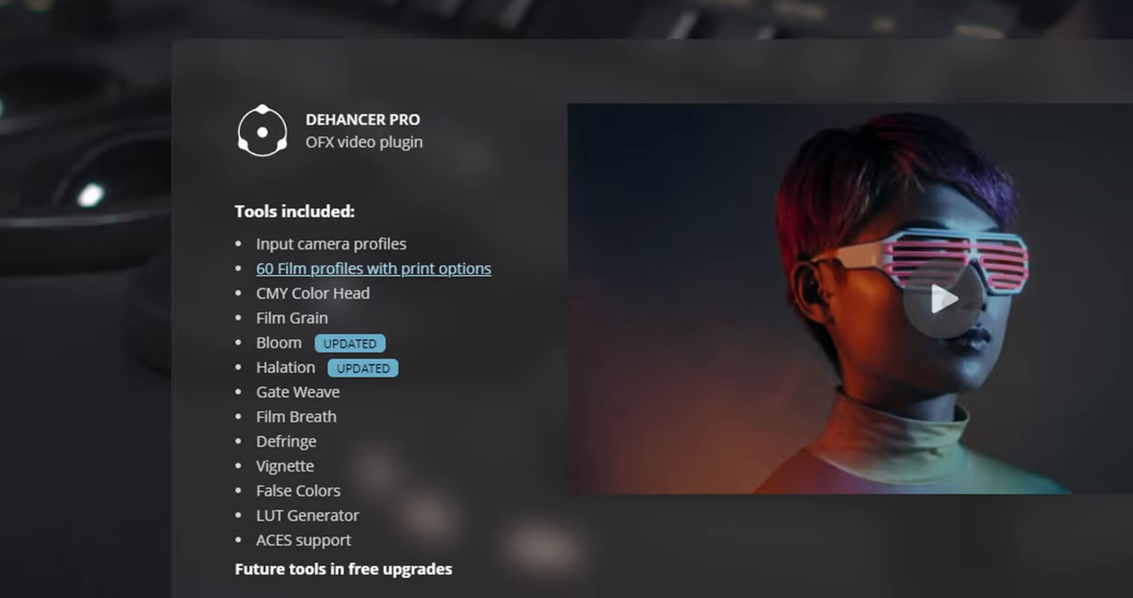
# Scroll the Dehancer Pro page to the feature video on Film Profiles, Grain, Bloom and Halation.
pyautogui.scroll(-3)
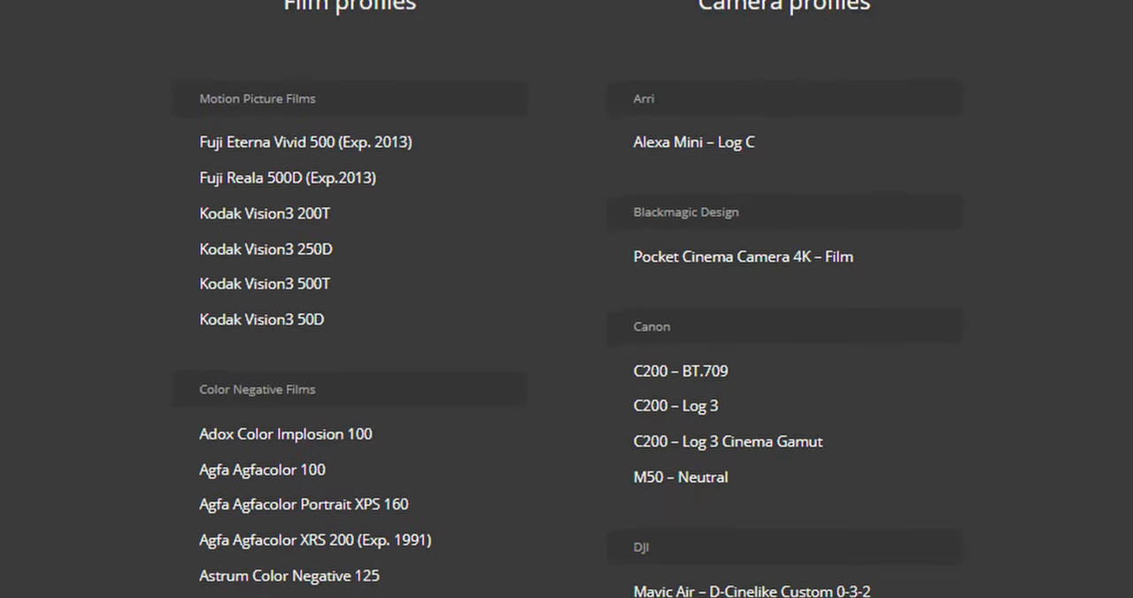
pyautogui.scroll(-3)
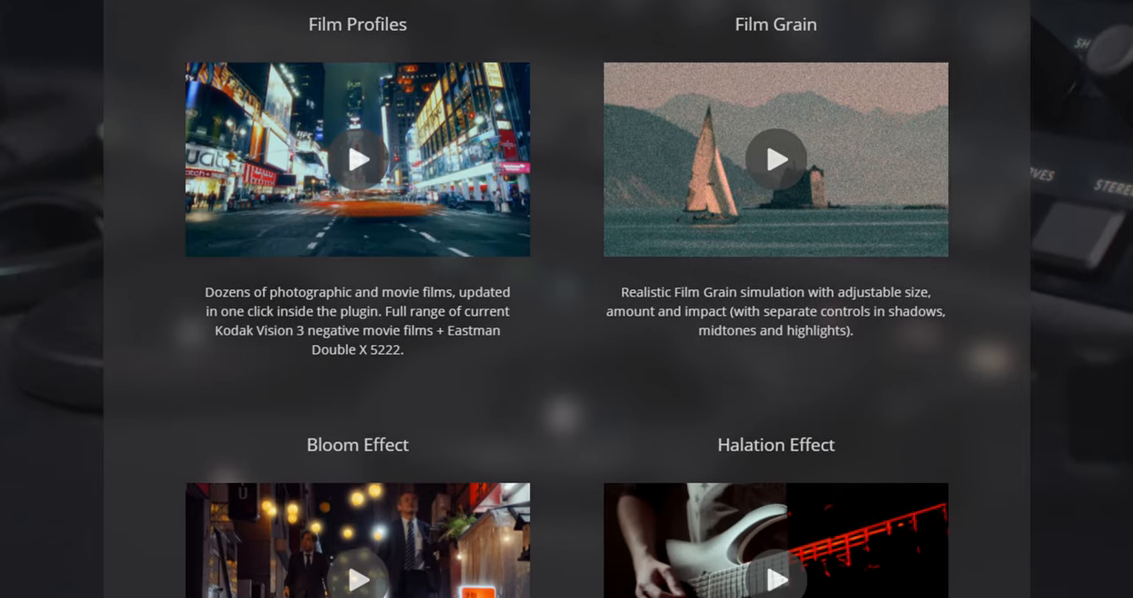
pyautogui.scroll(-3)
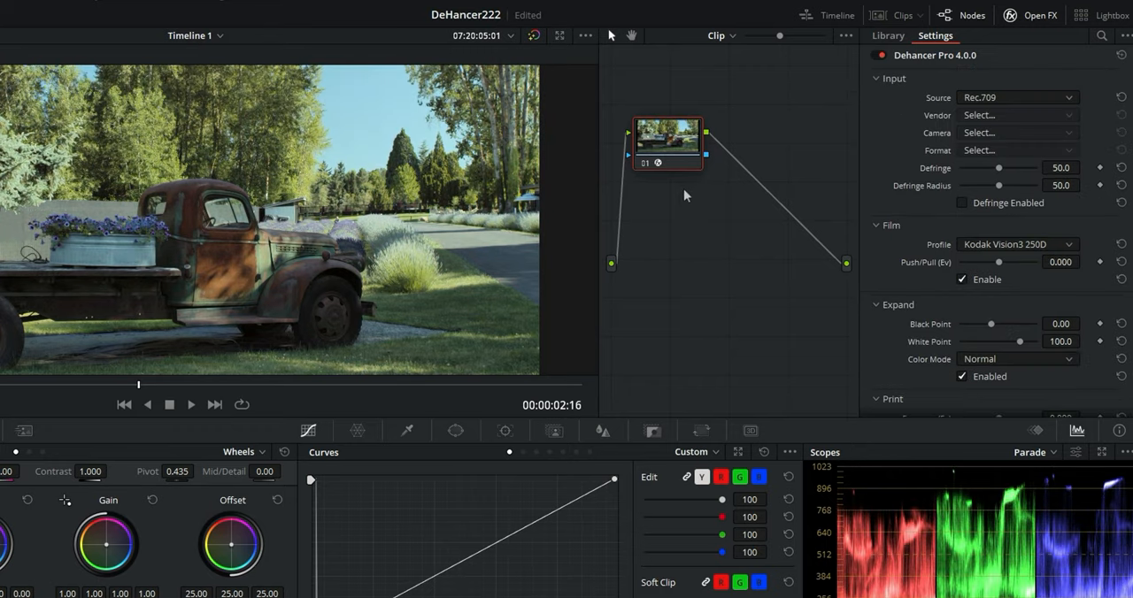
pyautogui.moveTo(738, 262)
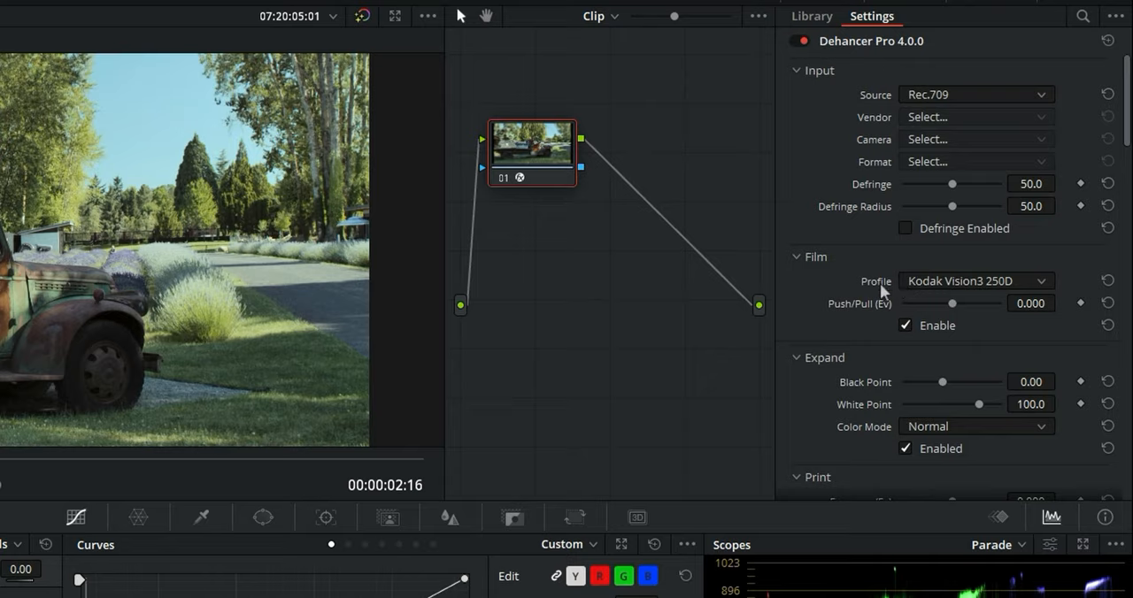
pyautogui.moveTo(1048, 291)
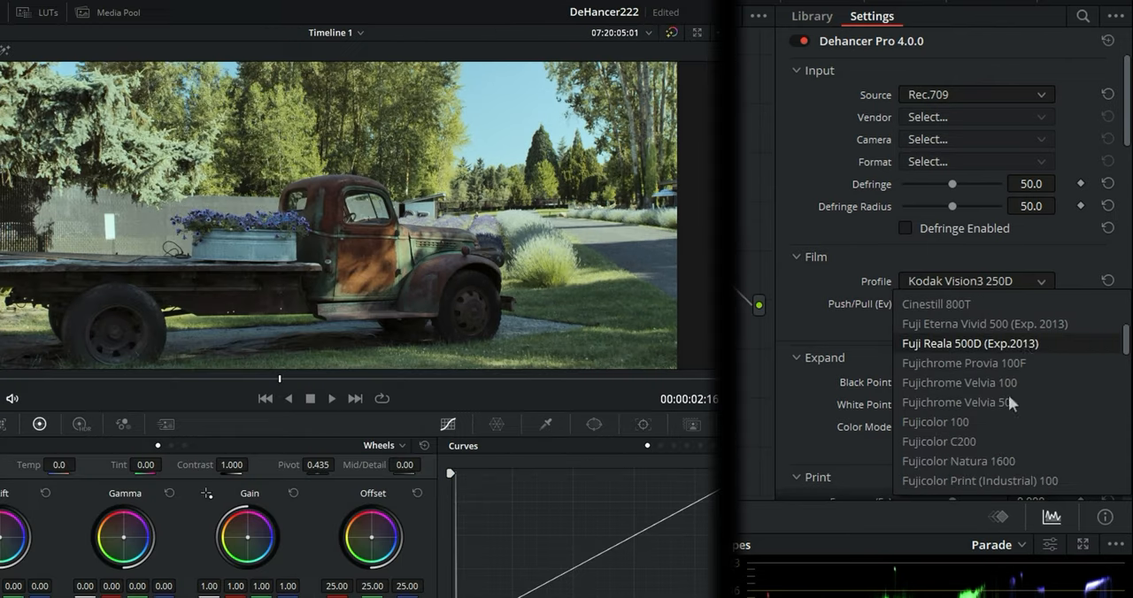
# Try Fujicolor 100, then settle on the ORWO Chrom UT21 Daylight (Exp. 1992) film profile.
pyautogui.click(934, 422)
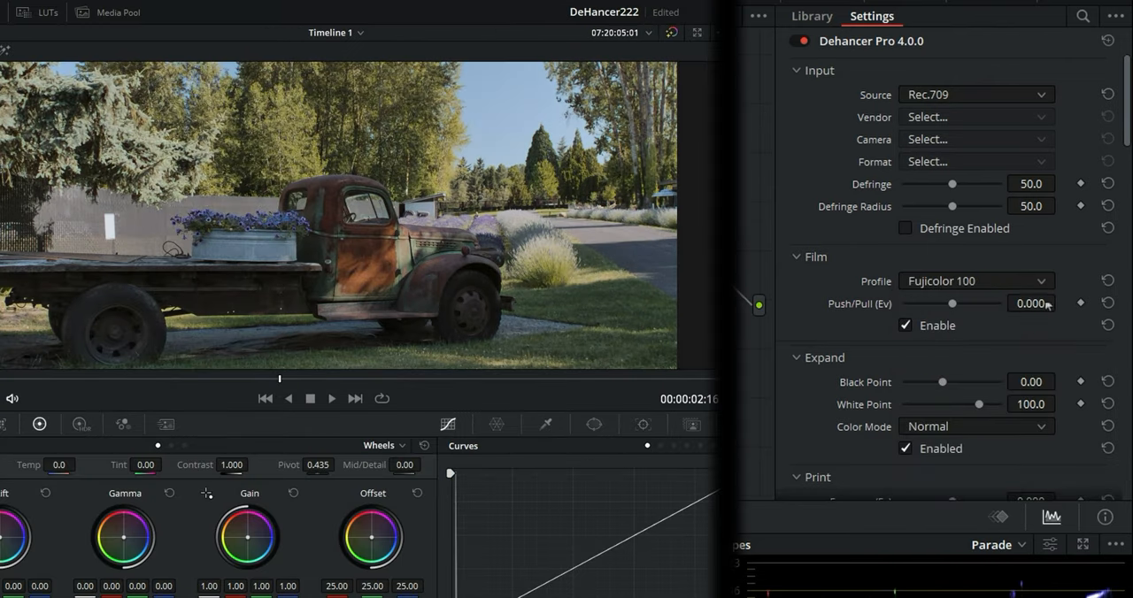
pyautogui.click(974, 280)
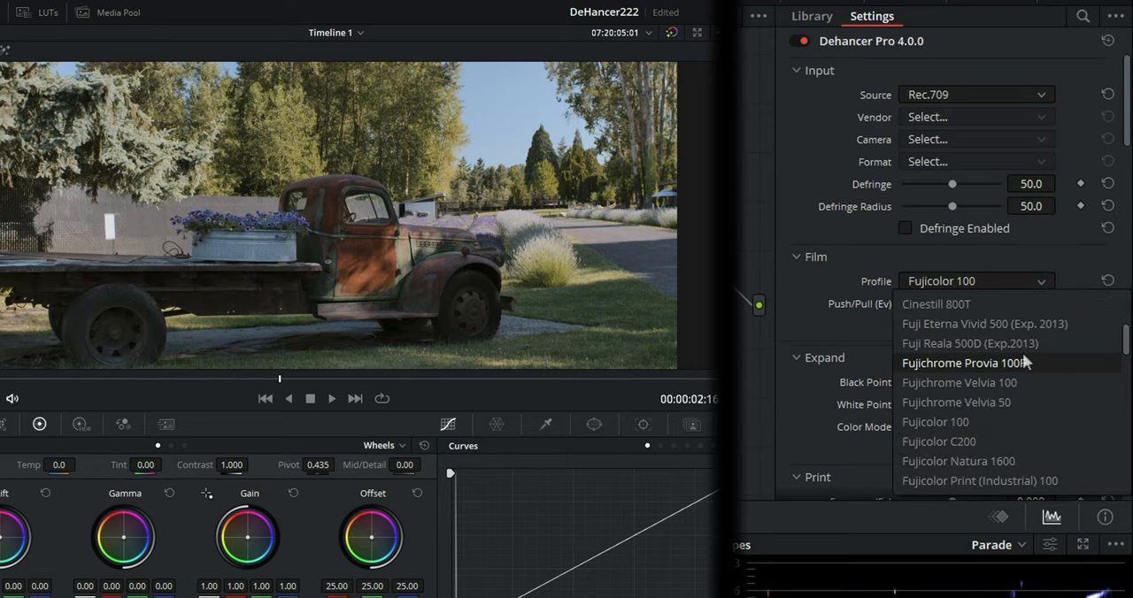
pyautogui.moveTo(935, 422)
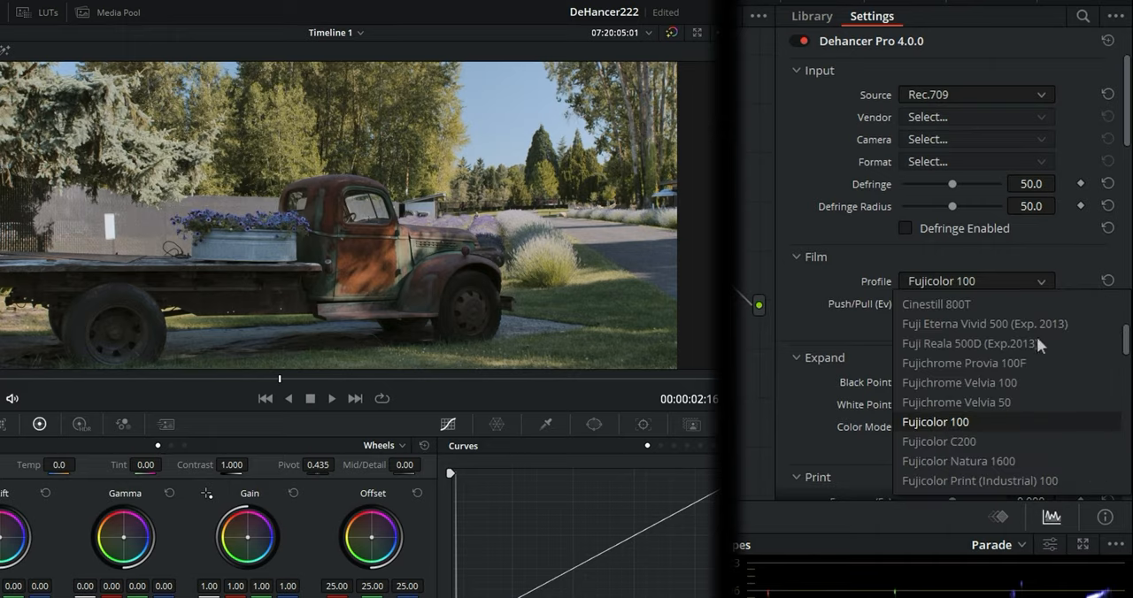
pyautogui.scroll(-3)
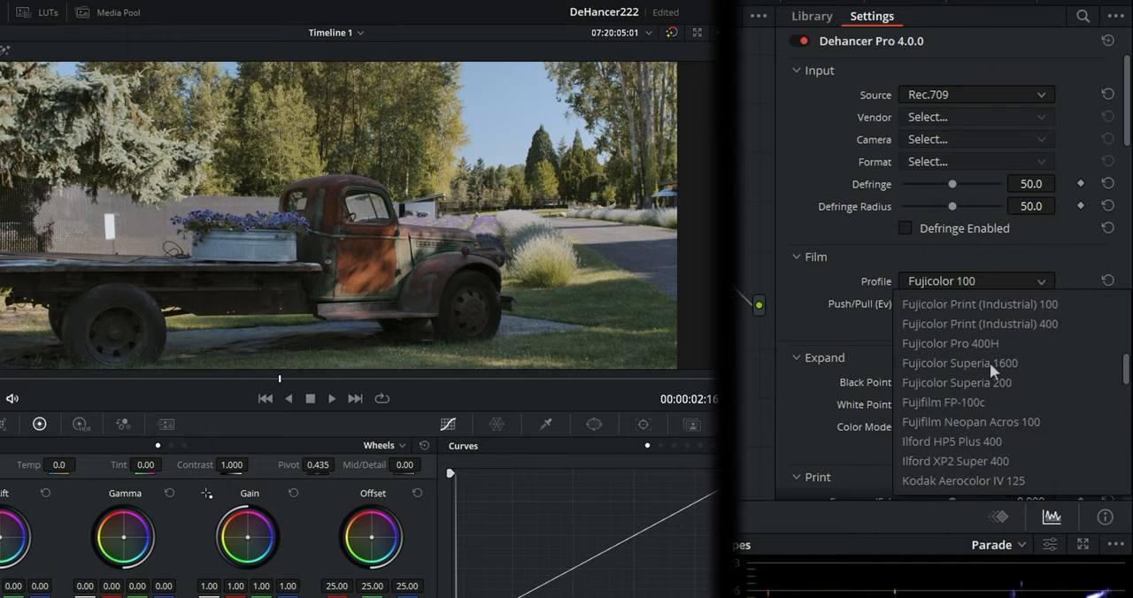
pyautogui.scroll(-3)
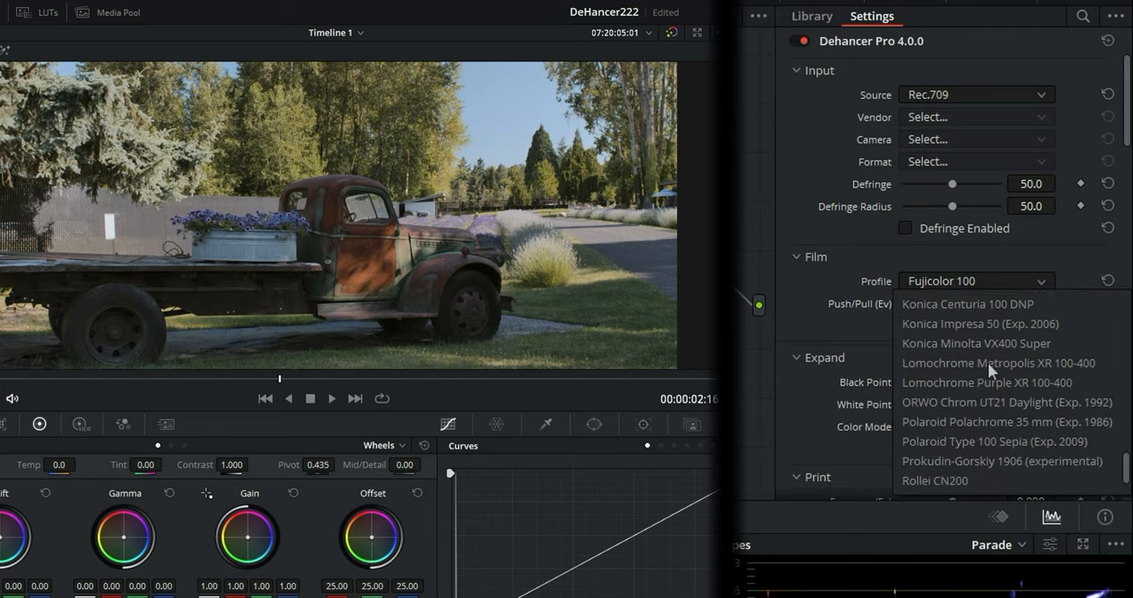
pyautogui.click(1005, 401)
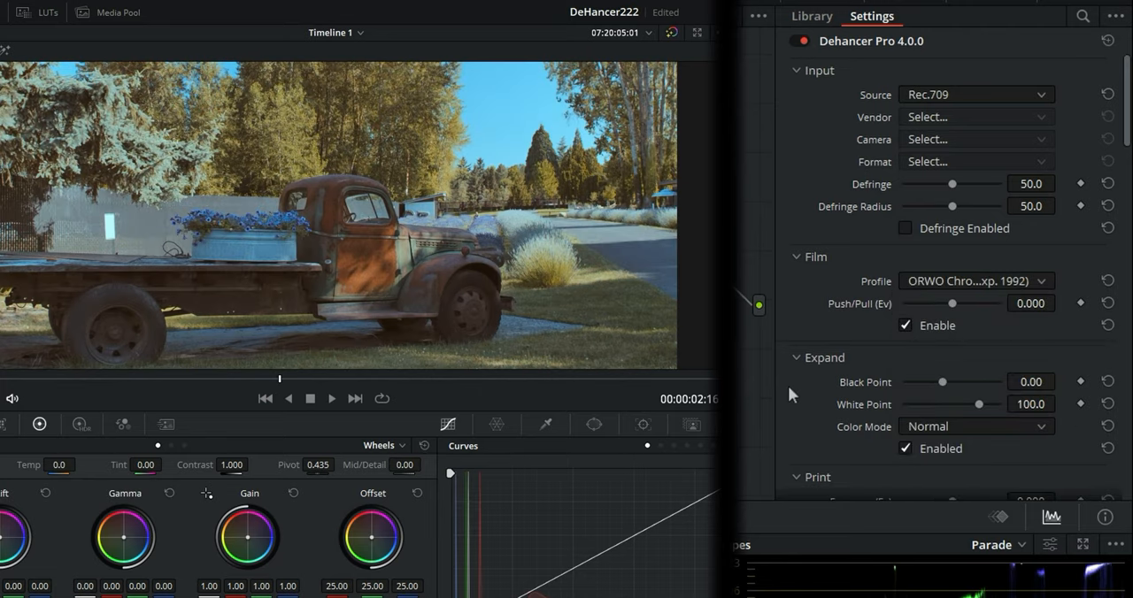
# In Print, set Color Density to -28.4 after trying Tonal Contrast at 5.9, then reset it to 0.0.
pyautogui.scroll(-3)
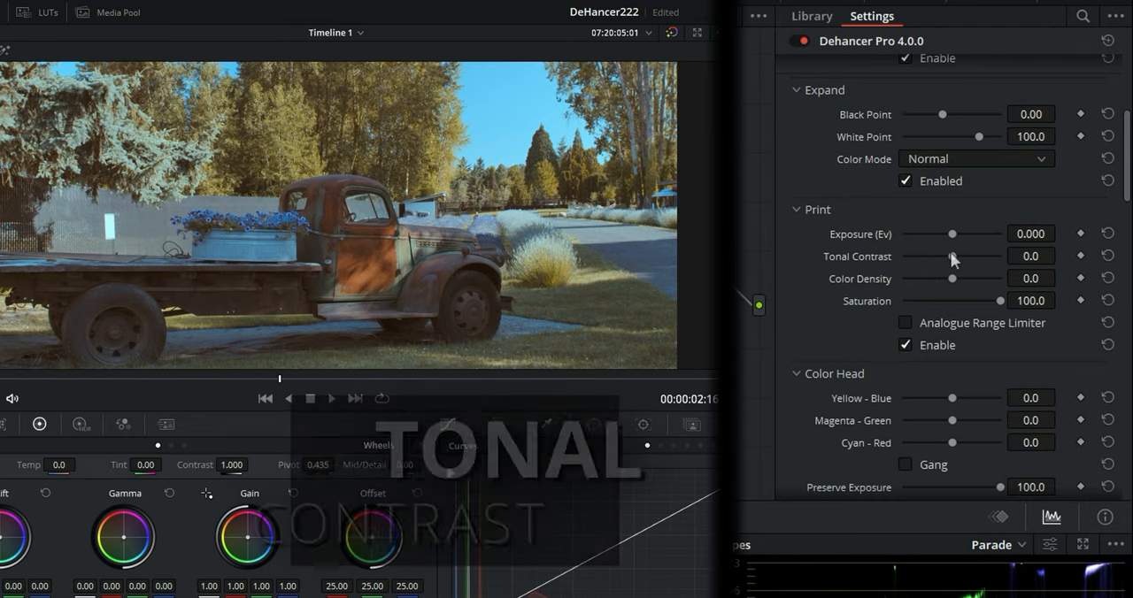
pyautogui.moveTo(953, 256); pyautogui.dragTo(958, 256)
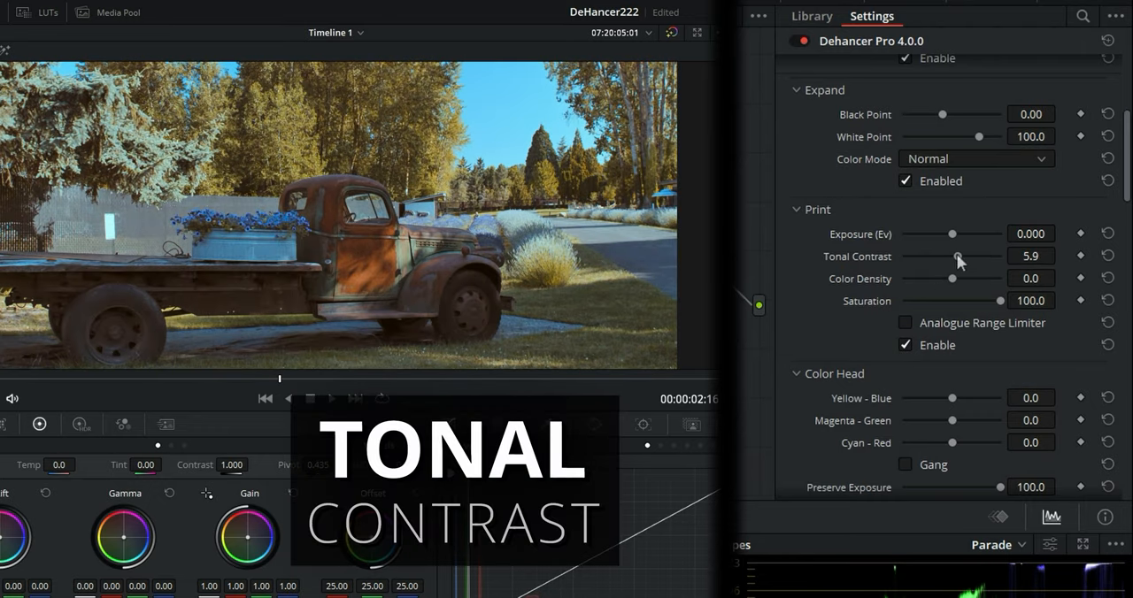
pyautogui.moveTo(955, 281)
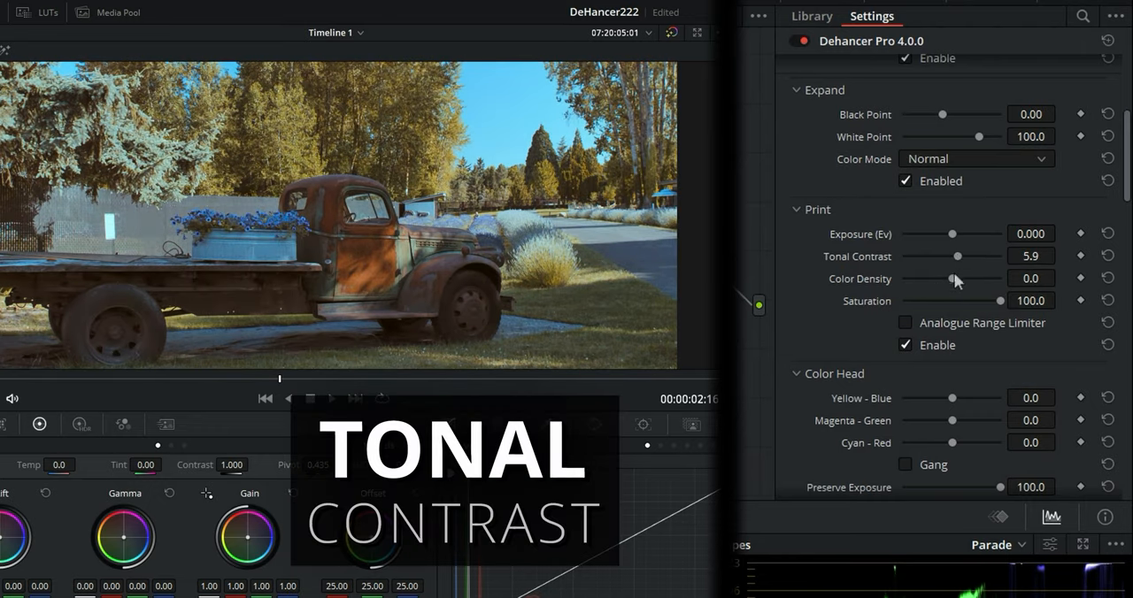
pyautogui.moveTo(956, 278); pyautogui.dragTo(936, 278)
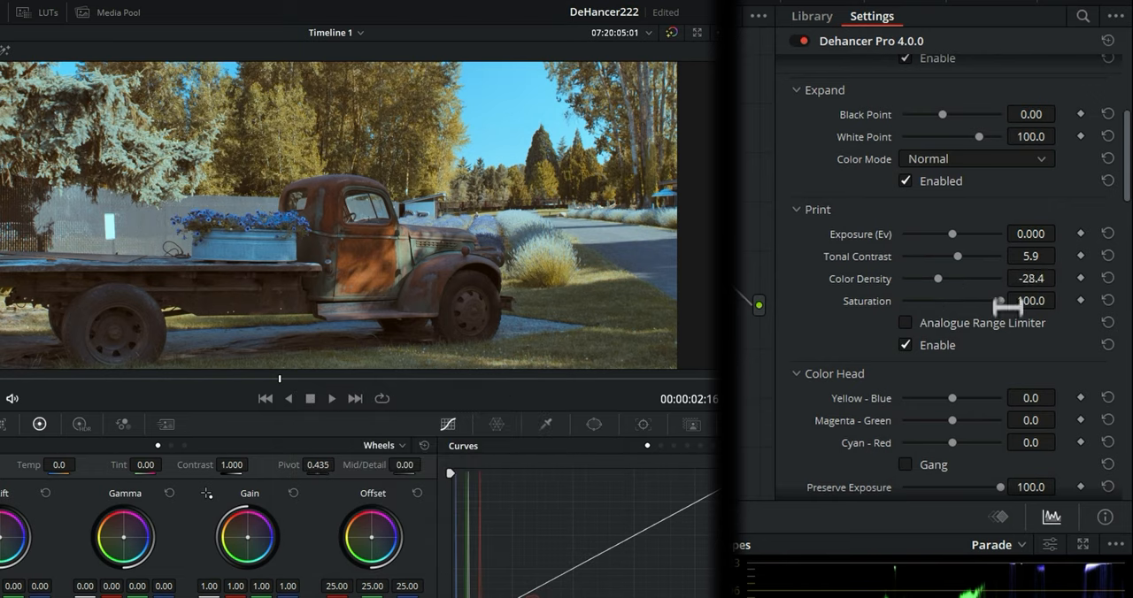
pyautogui.moveTo(1119, 310)
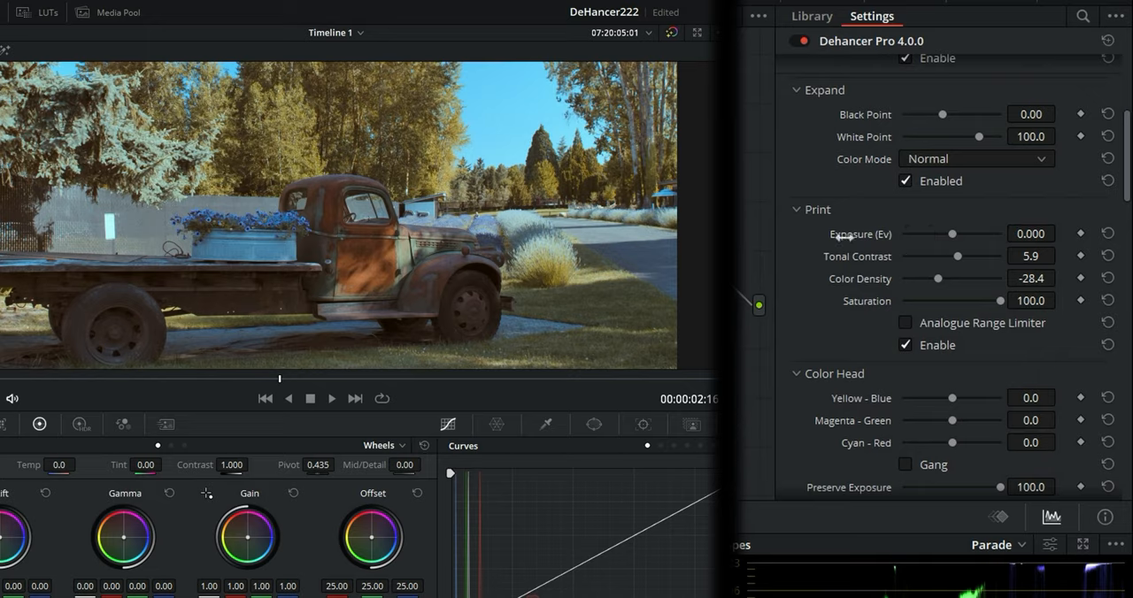
pyautogui.moveTo(952, 233); pyautogui.dragTo(989, 234)
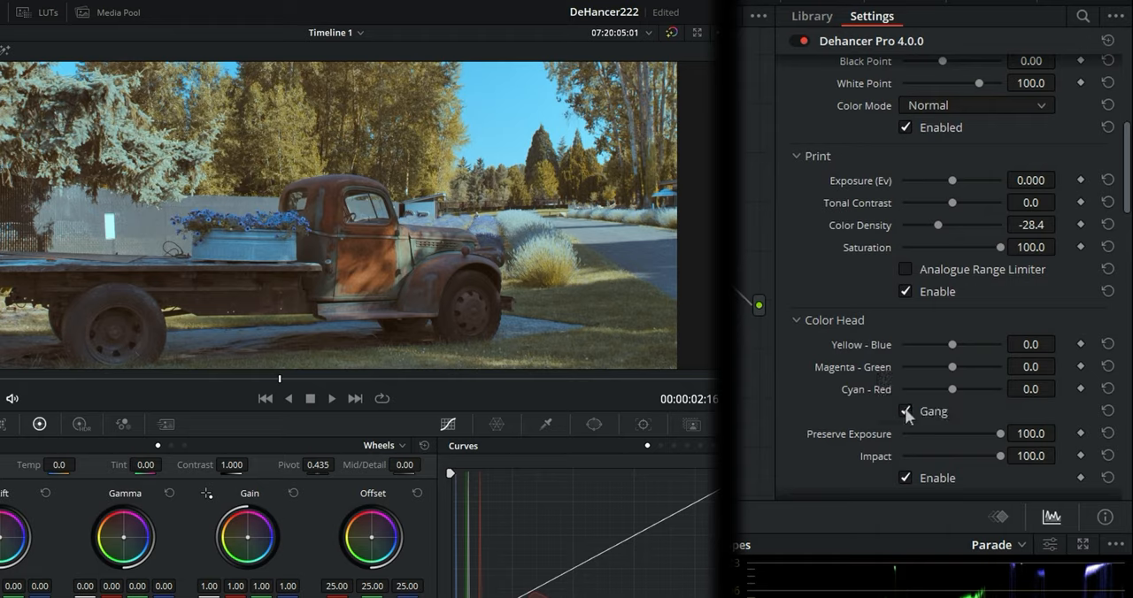
# Link the Color Head balances, test them at 27.0, and try Impact at 24.8.
pyautogui.click(904, 410)
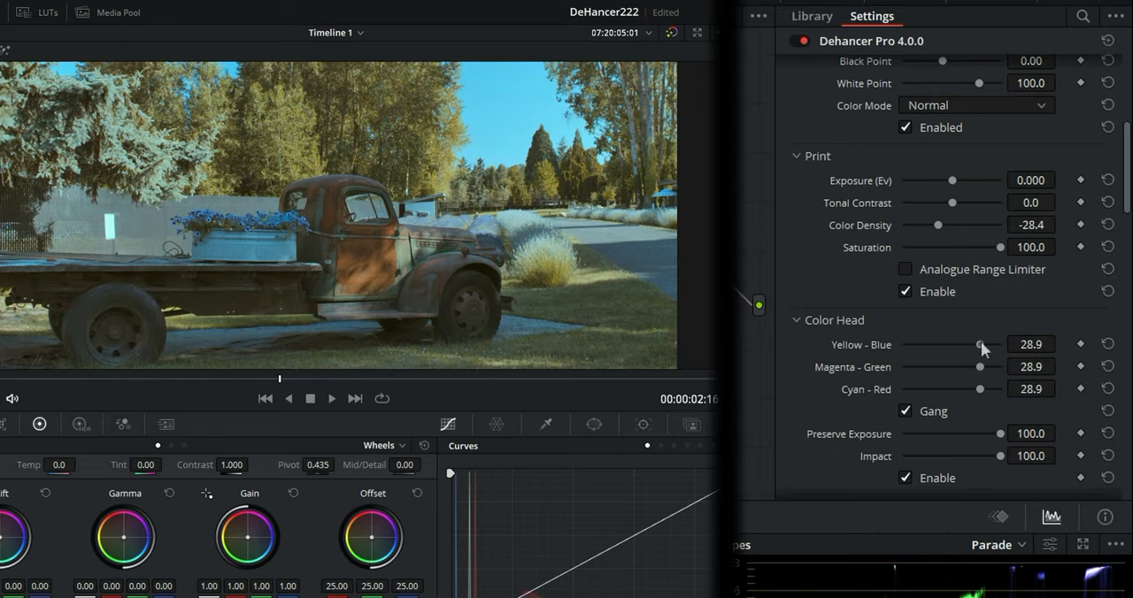
pyautogui.moveTo(982, 344); pyautogui.dragTo(984, 344)
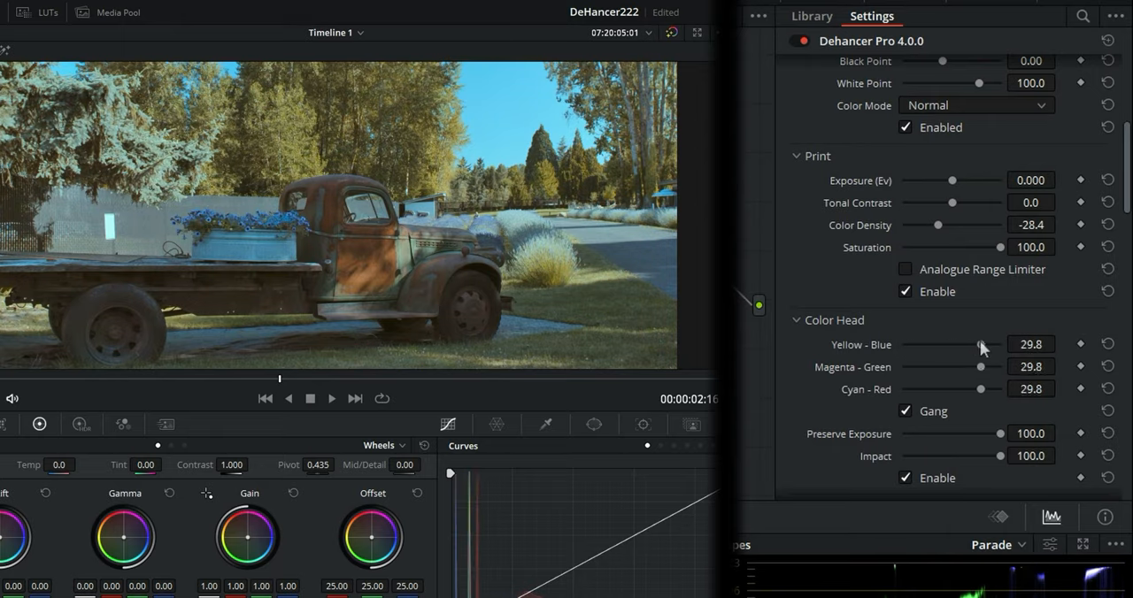
pyautogui.moveTo(984, 344); pyautogui.dragTo(977, 345)
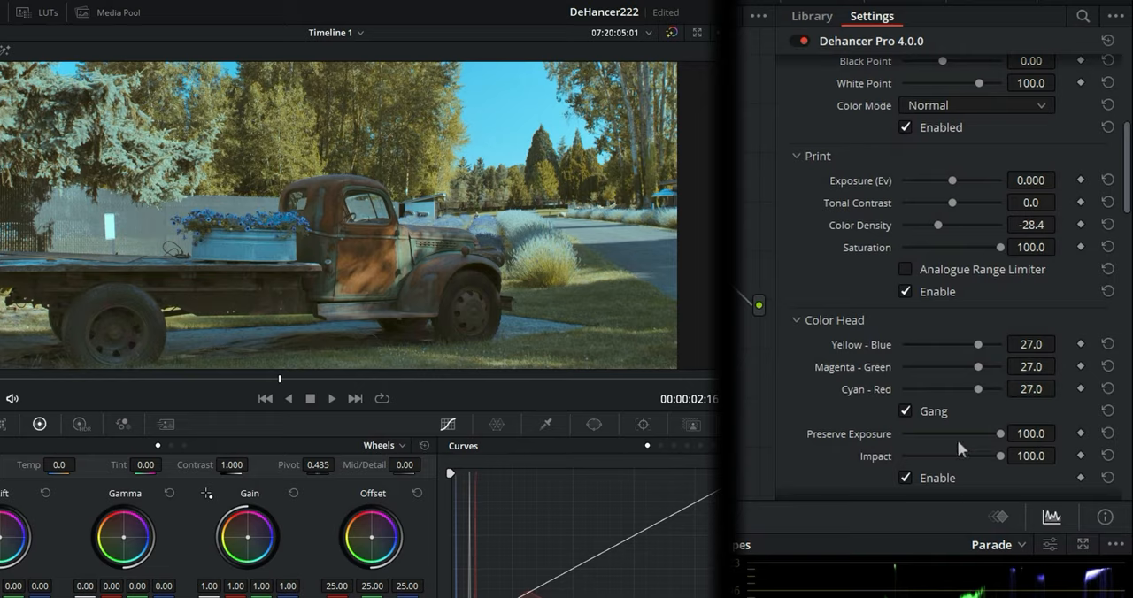
pyautogui.moveTo(1005, 440)
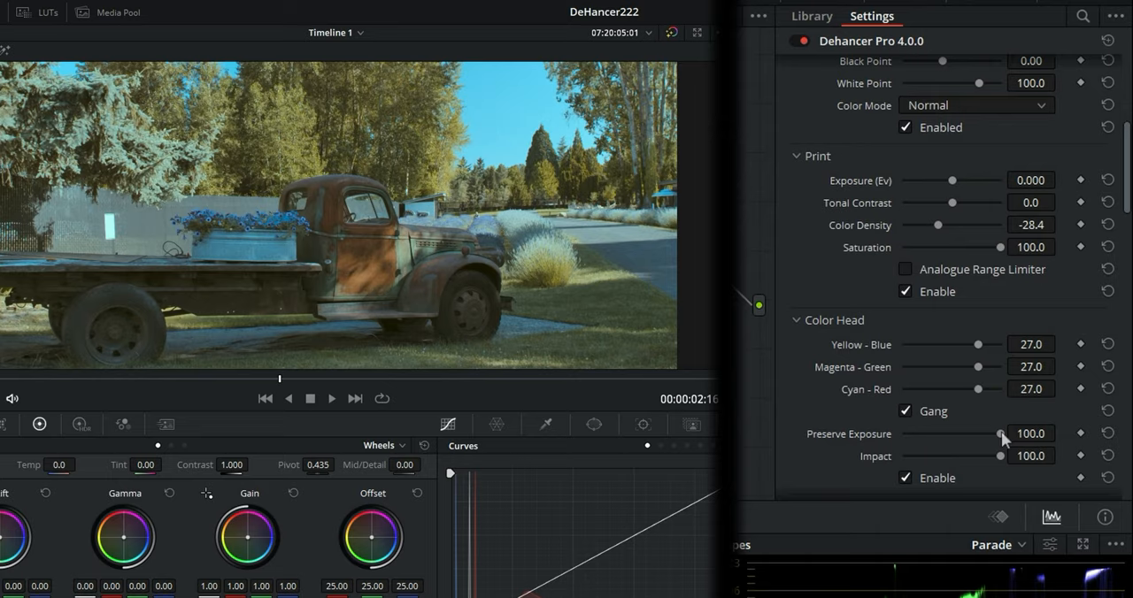
pyautogui.moveTo(1004, 465)
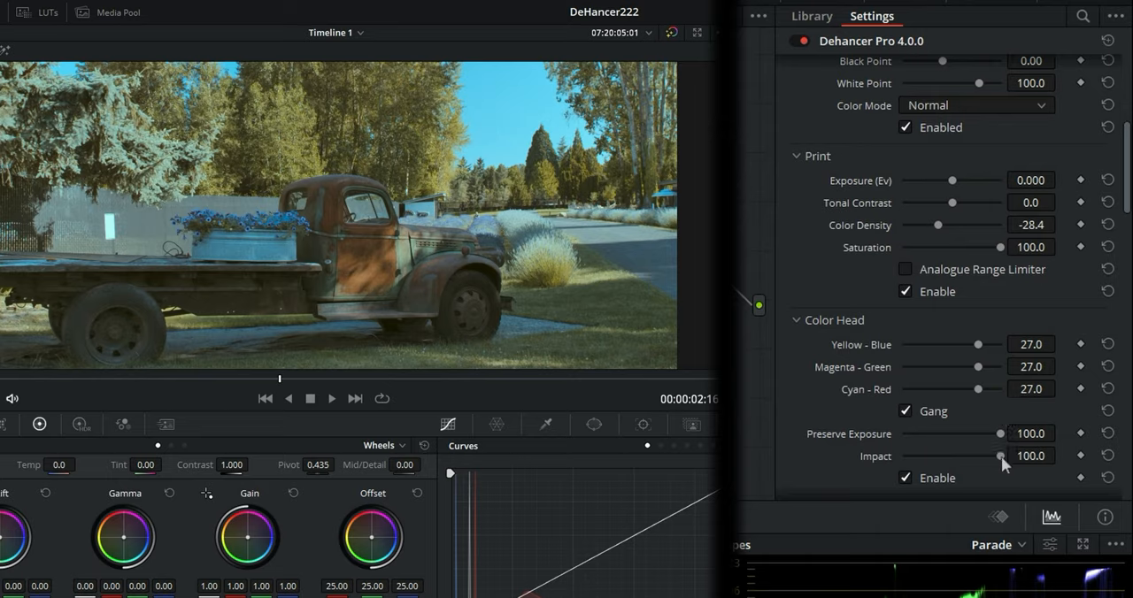
pyautogui.moveTo(1000, 455); pyautogui.dragTo(925, 456)
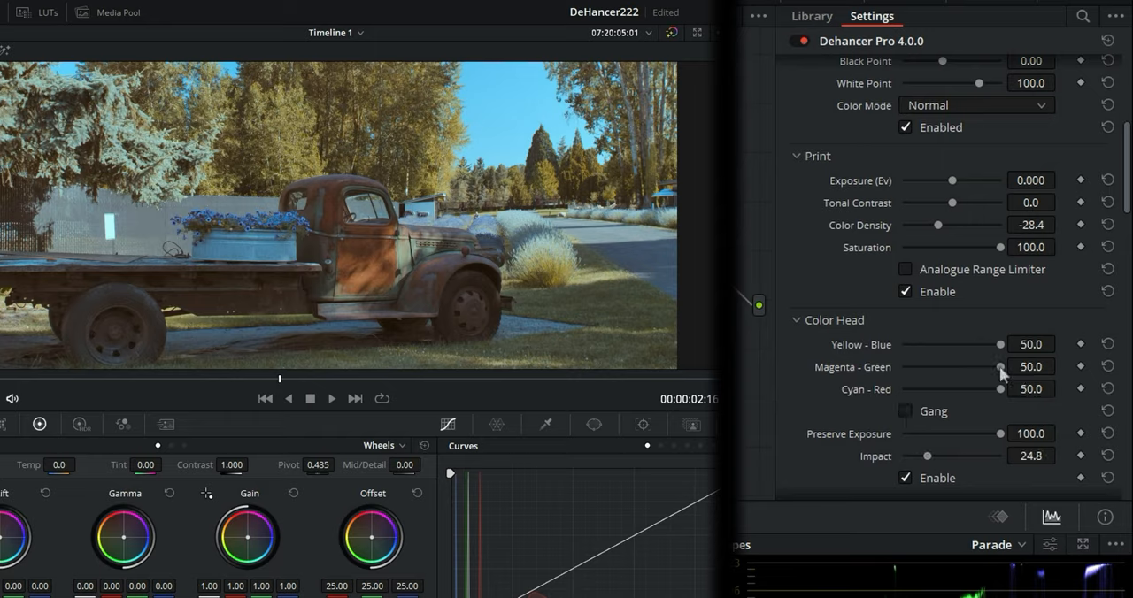
# Try Magenta-Green -19.7 and Impact about 89, then reset shifts to 0 and Impact to 100.
pyautogui.moveTo(999, 366); pyautogui.dragTo(932, 366)
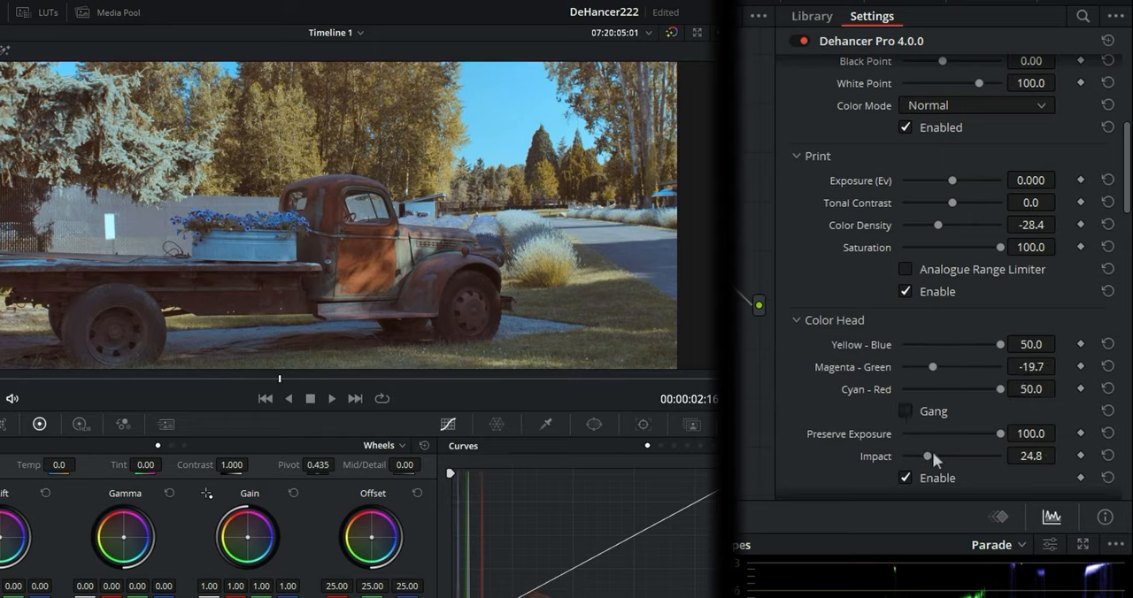
pyautogui.moveTo(927, 455); pyautogui.dragTo(956, 455)
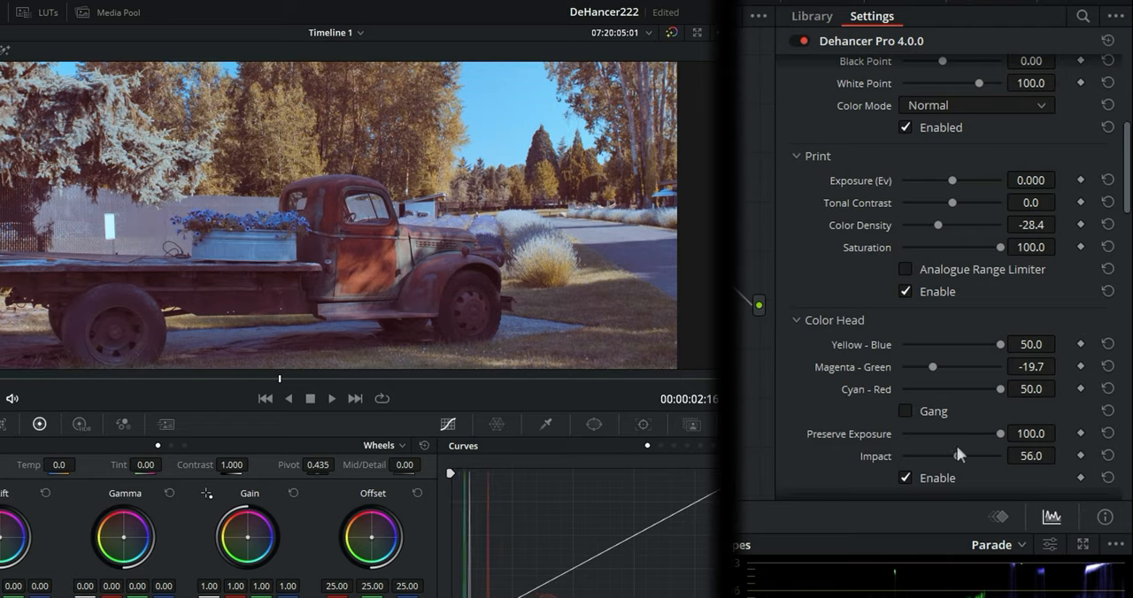
pyautogui.moveTo(951, 456); pyautogui.dragTo(991, 456)
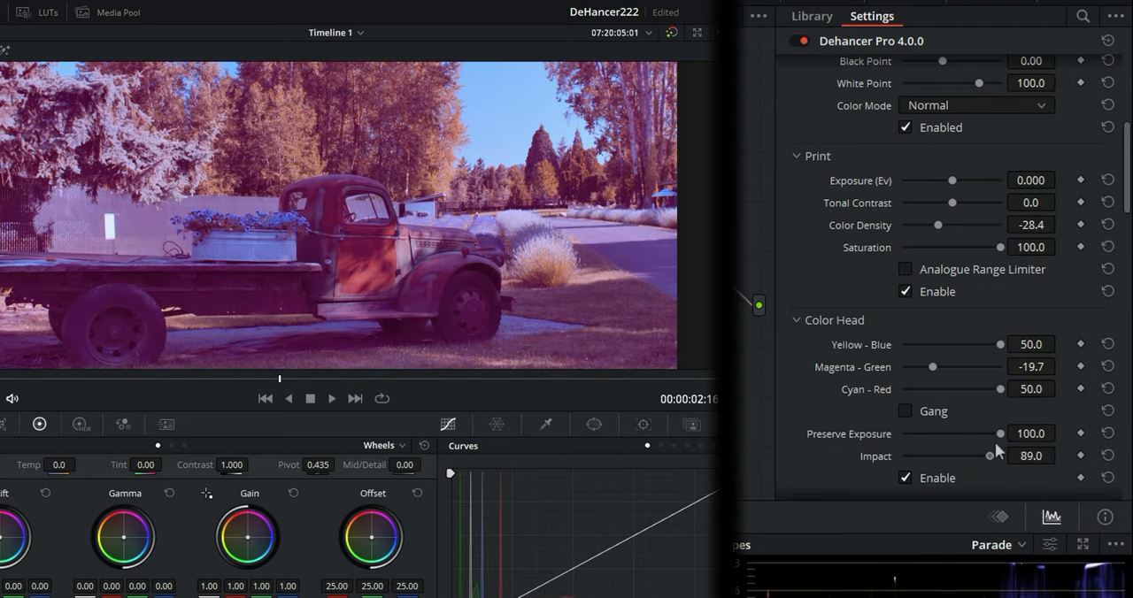
pyautogui.click(1107, 343)
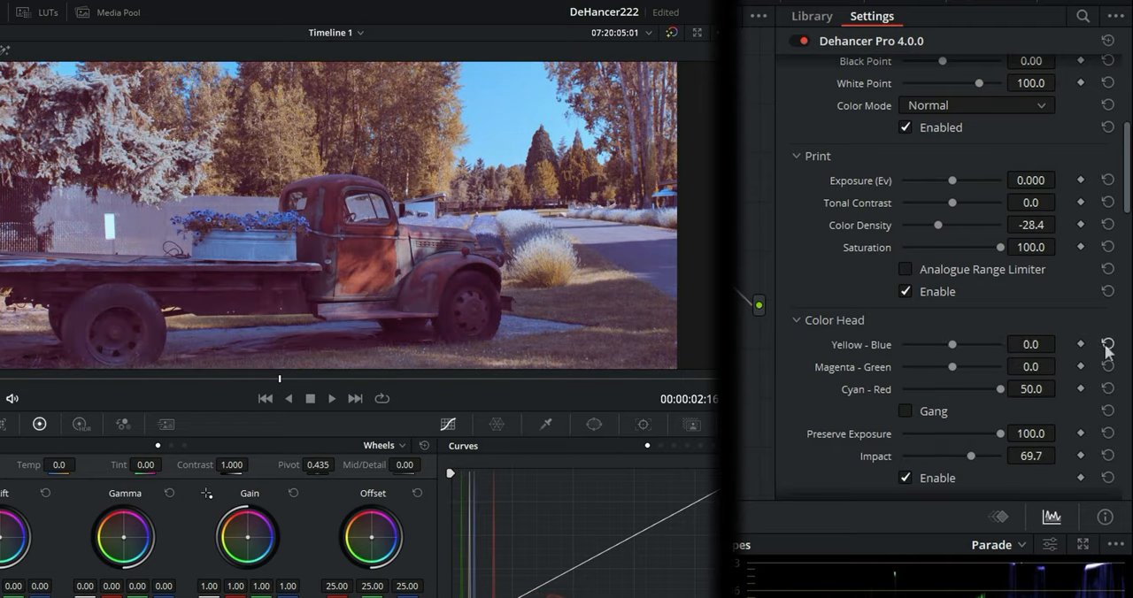
pyautogui.click(1107, 389)
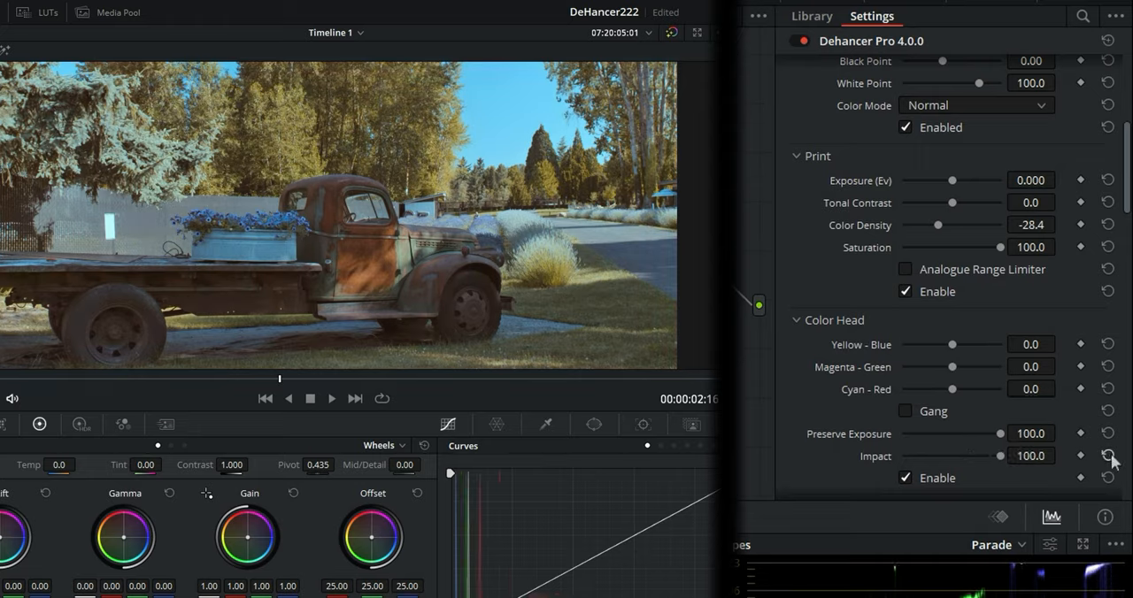
# Set Film Grain Size to 8.27 and Amount to 63.3 after trying about 82.
pyautogui.scroll(-3)
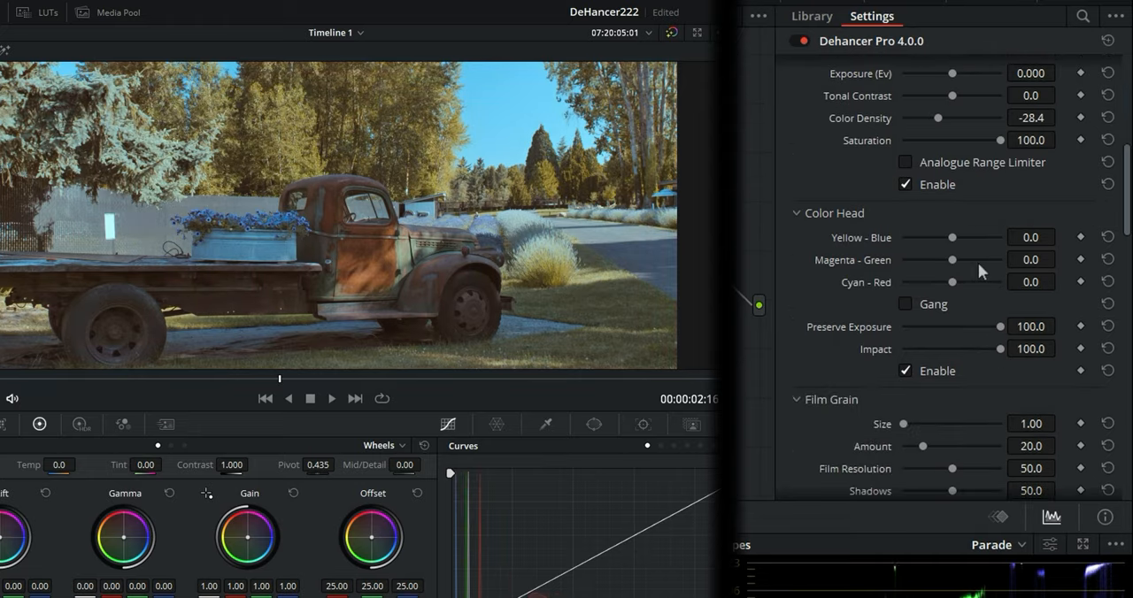
pyautogui.scroll(-3)
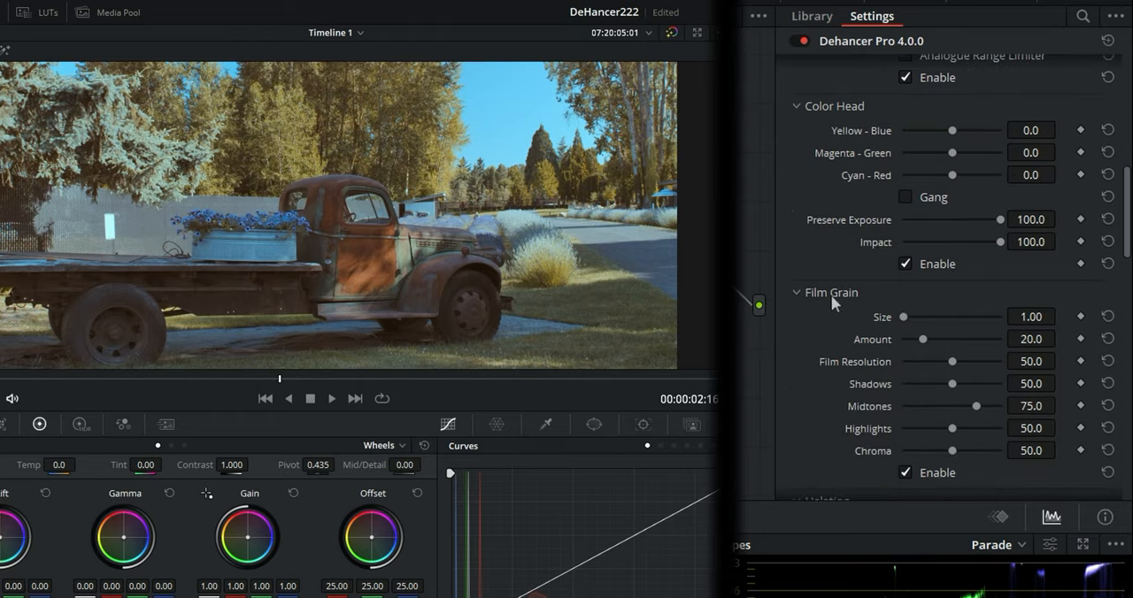
pyautogui.scroll(-3)
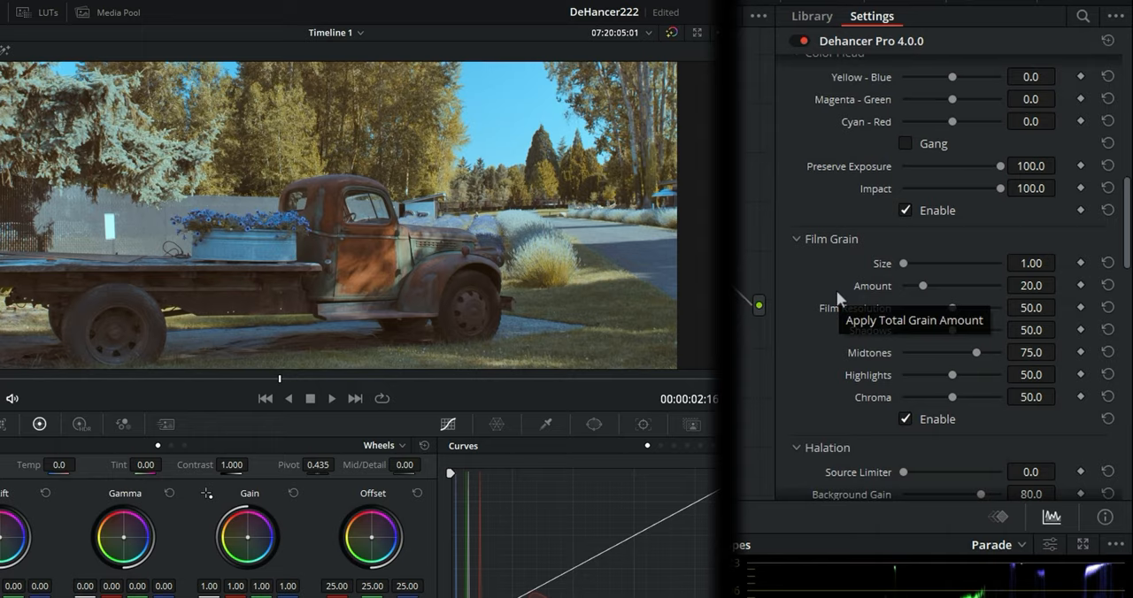
pyautogui.moveTo(839, 299)
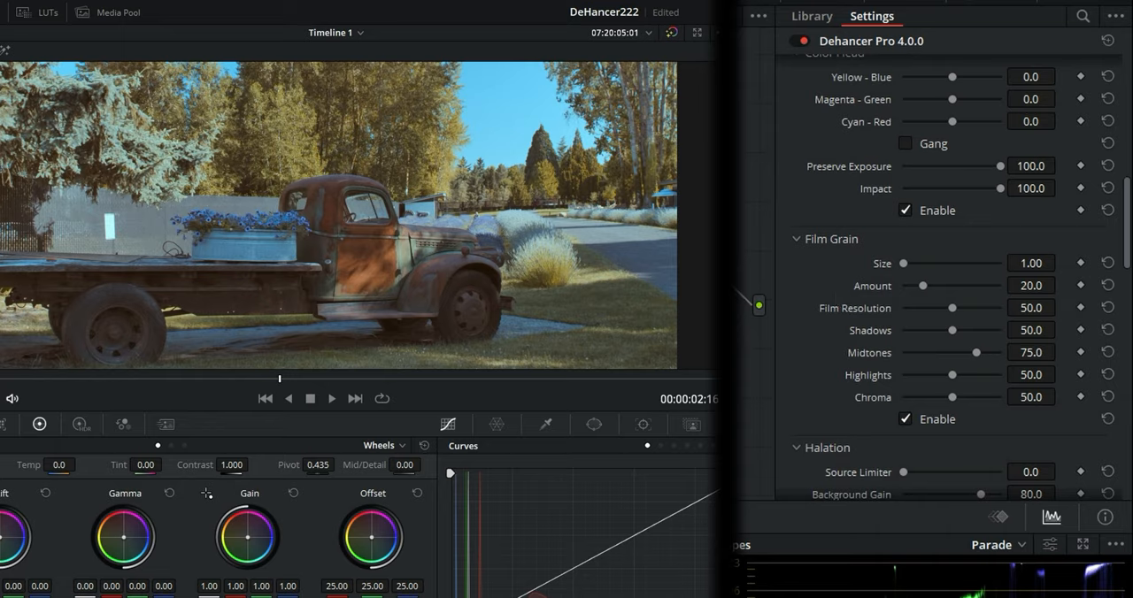
pyautogui.moveTo(910, 267)
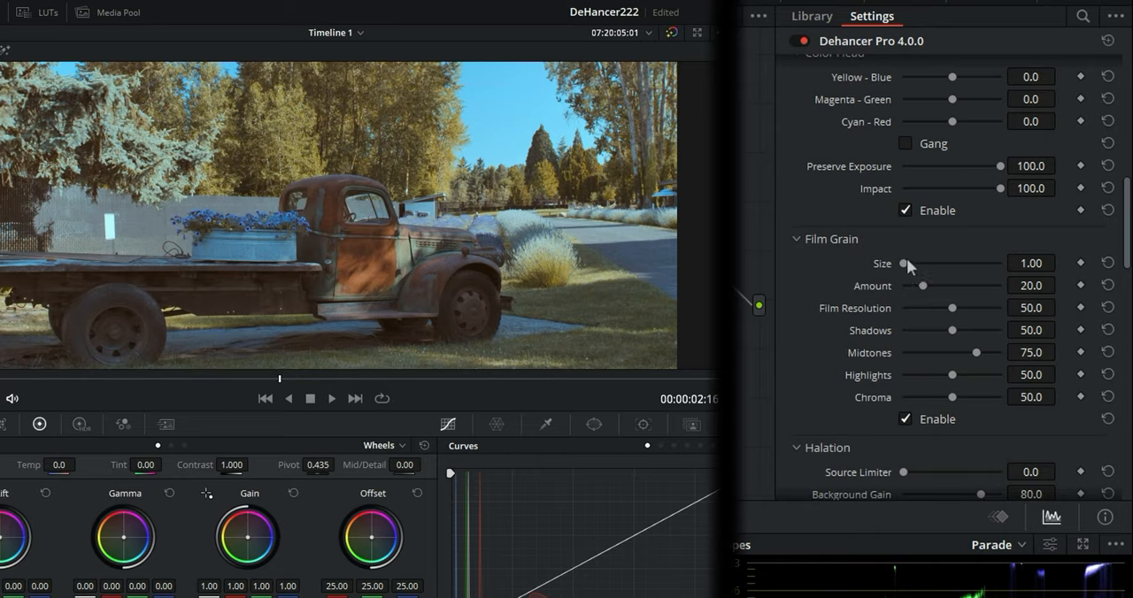
pyautogui.moveTo(907, 268)
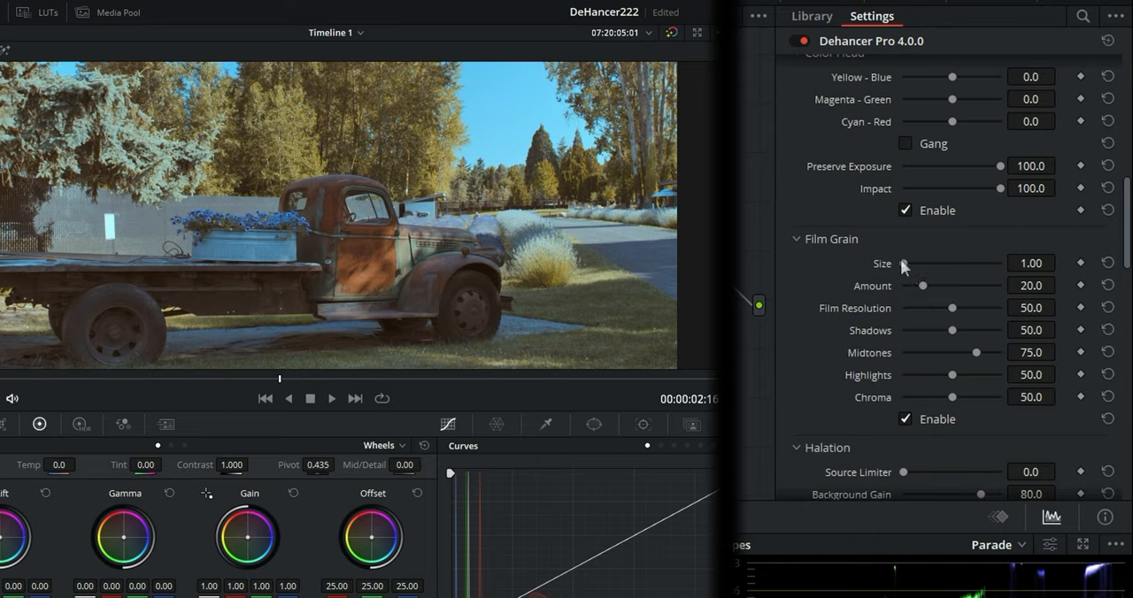
pyautogui.moveTo(903, 263); pyautogui.dragTo(942, 263)
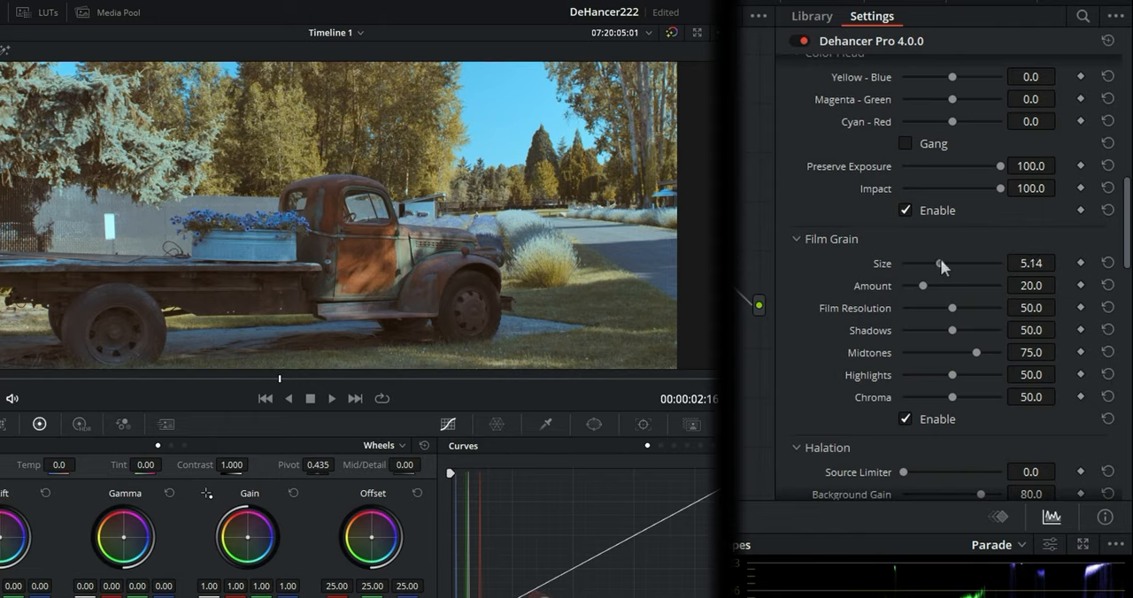
pyautogui.moveTo(948, 263); pyautogui.dragTo(969, 263)
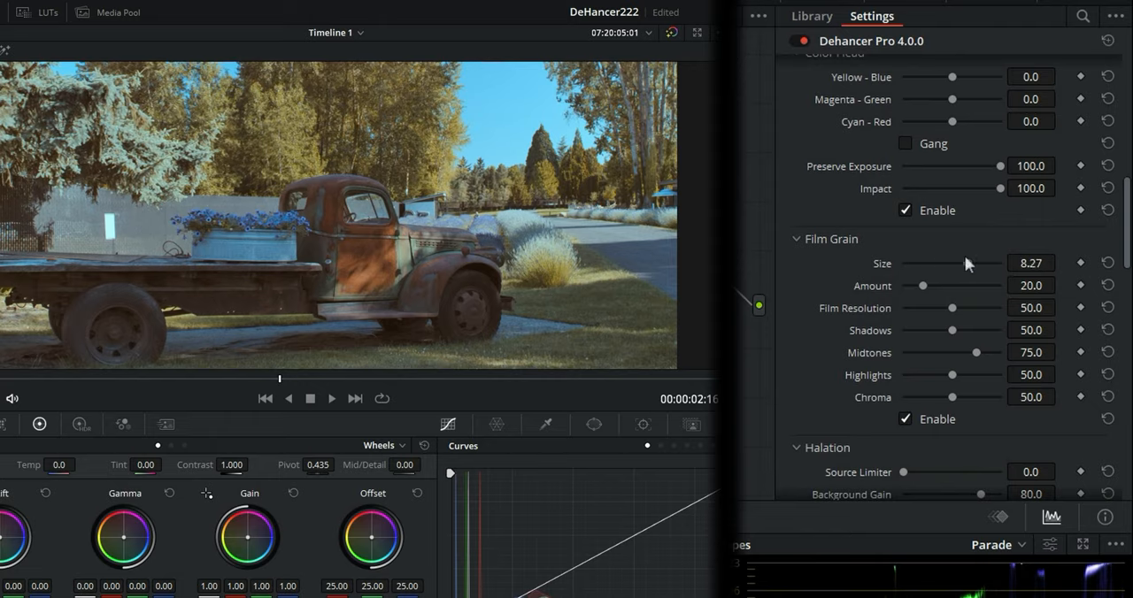
pyautogui.moveTo(920, 291)
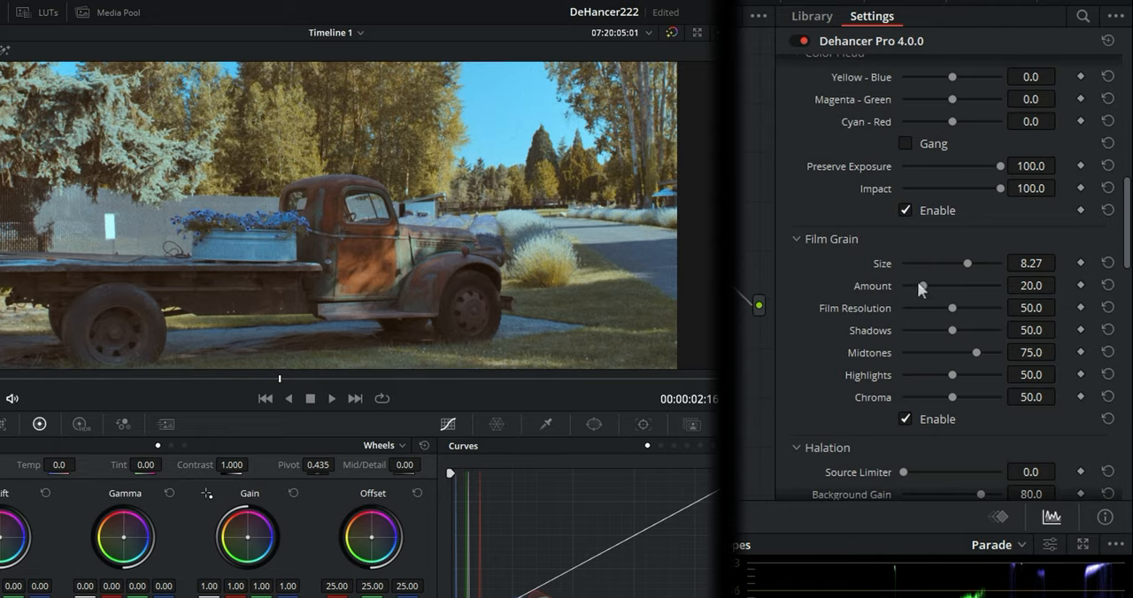
pyautogui.moveTo(948, 285); pyautogui.dragTo(982, 285)
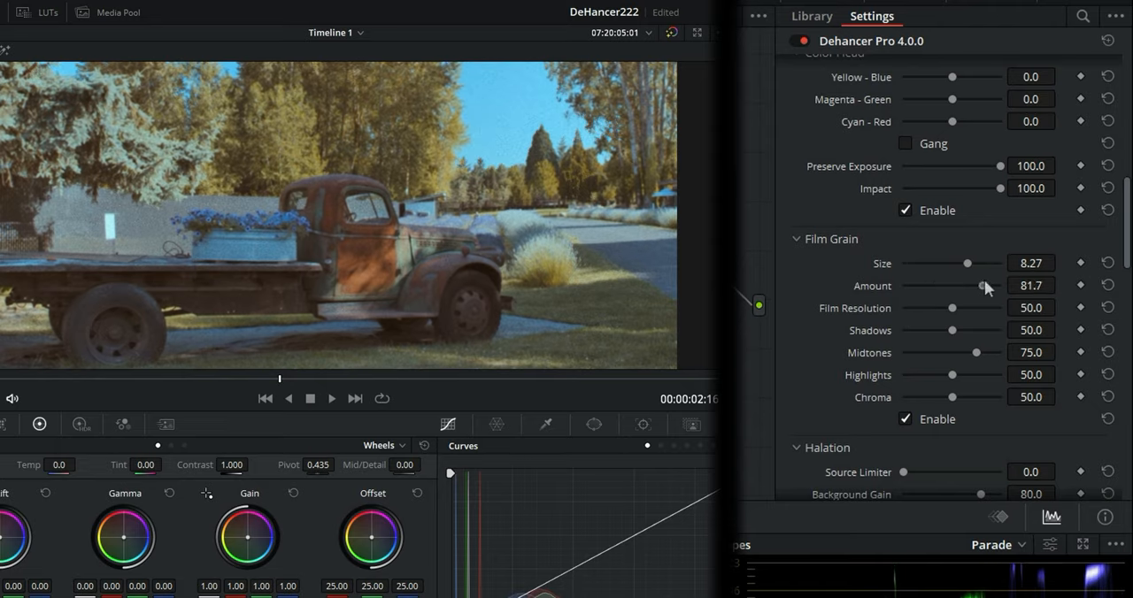
pyautogui.moveTo(985, 285); pyautogui.dragTo(951, 285)
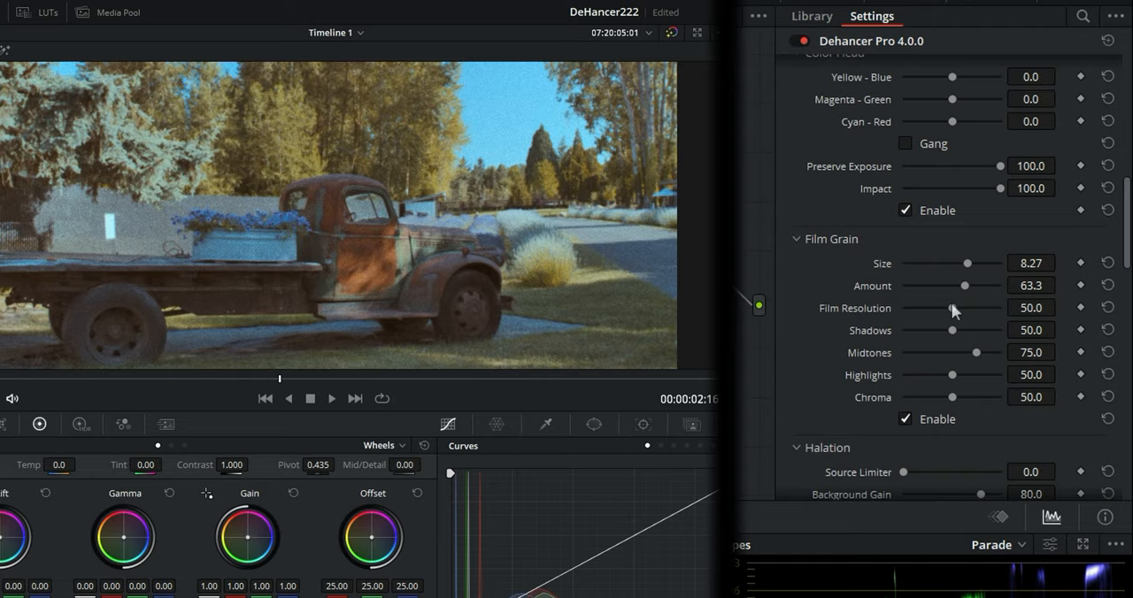
# Drop Film Resolution to 0, then reset it to its default 50.
pyautogui.moveTo(978, 307); pyautogui.dragTo(905, 307)
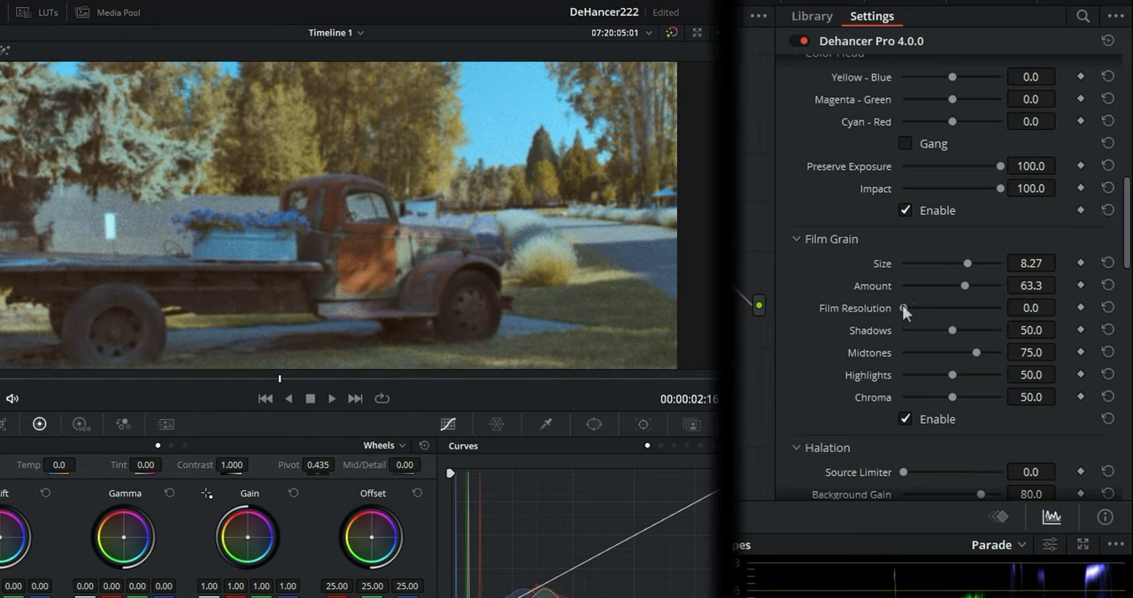
pyautogui.moveTo(904, 307); pyautogui.dragTo(907, 307)
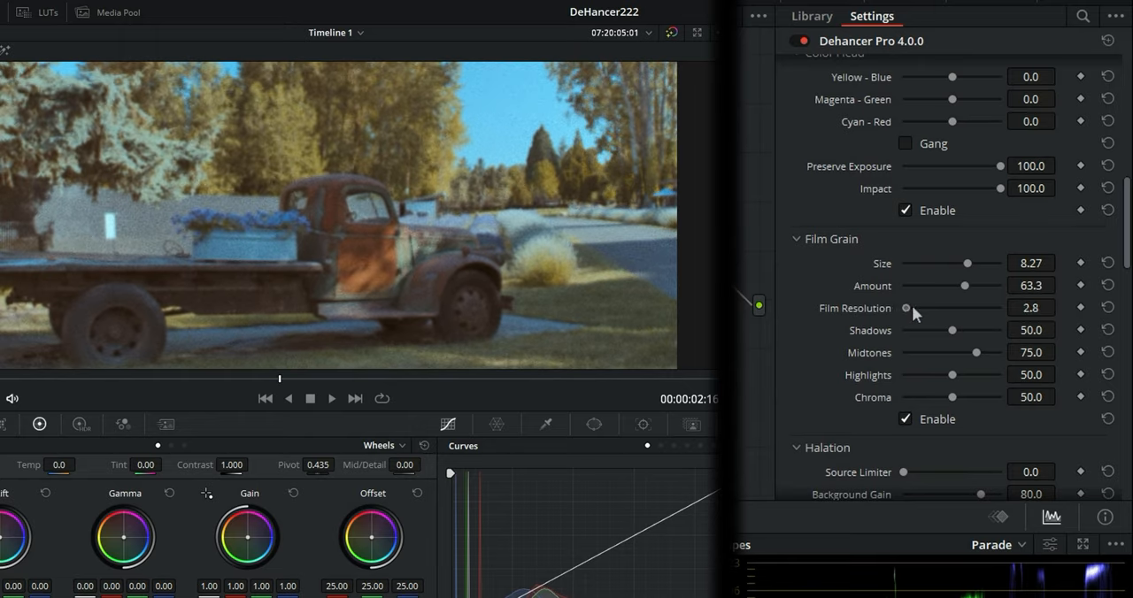
pyautogui.click(1107, 308)
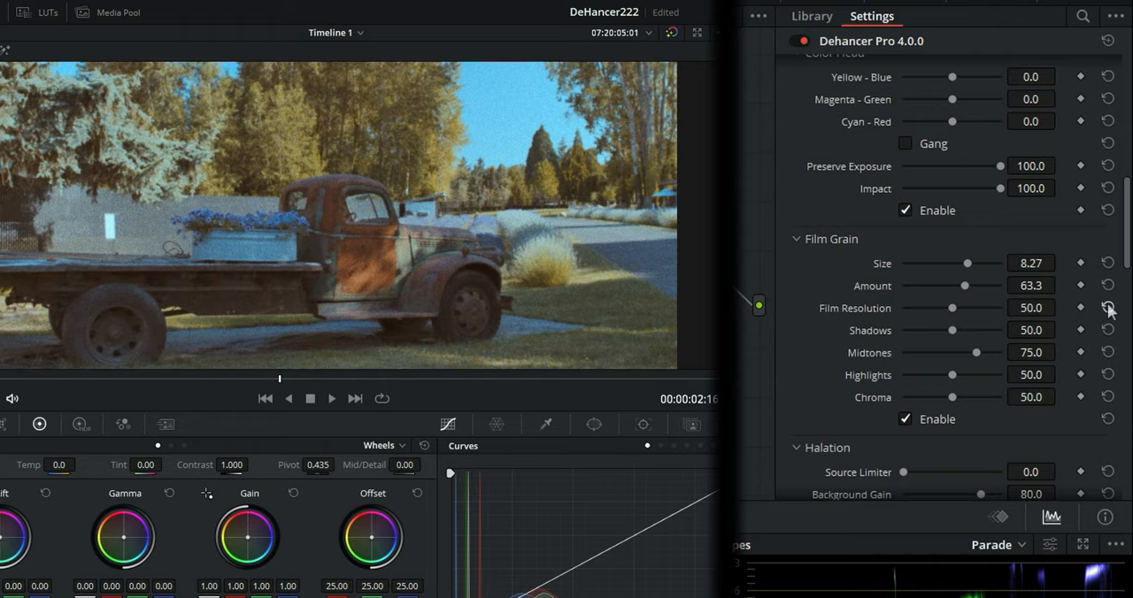
pyautogui.moveTo(963, 312)
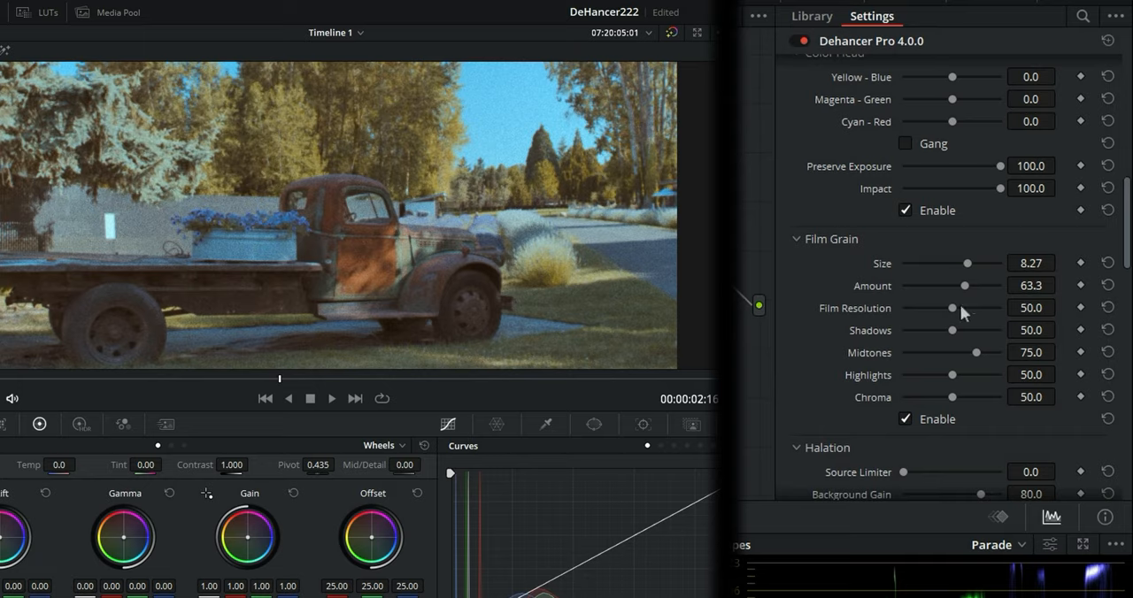
# Push Film Resolution to maximum, settle it at 32.1, and raise grain Chroma to 100.
pyautogui.moveTo(953, 308); pyautogui.dragTo(979, 308)
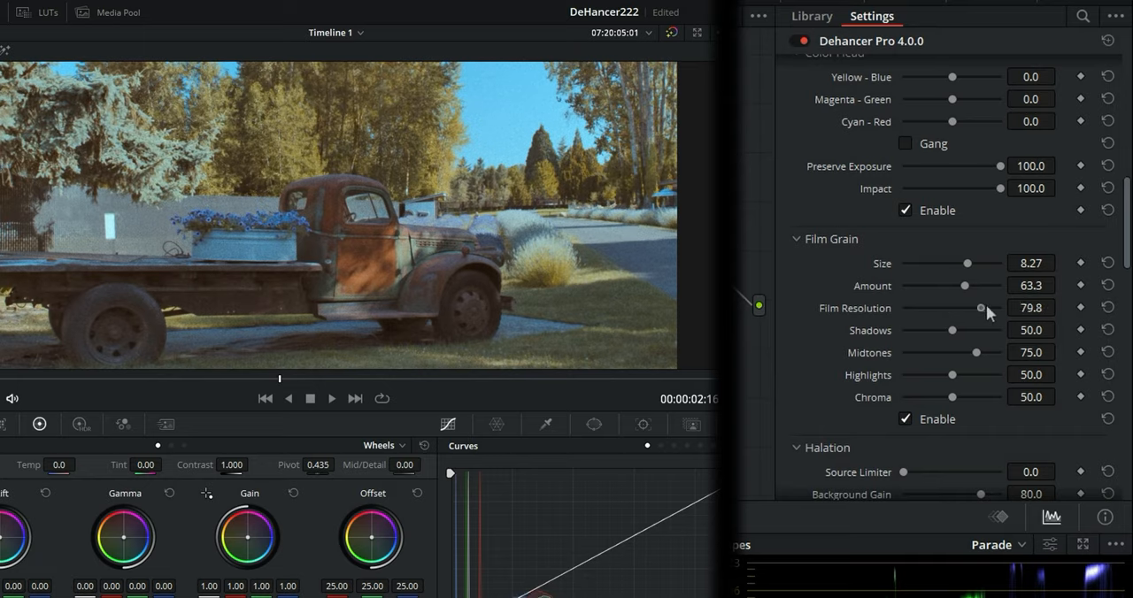
pyautogui.moveTo(977, 308); pyautogui.dragTo(1018, 308)
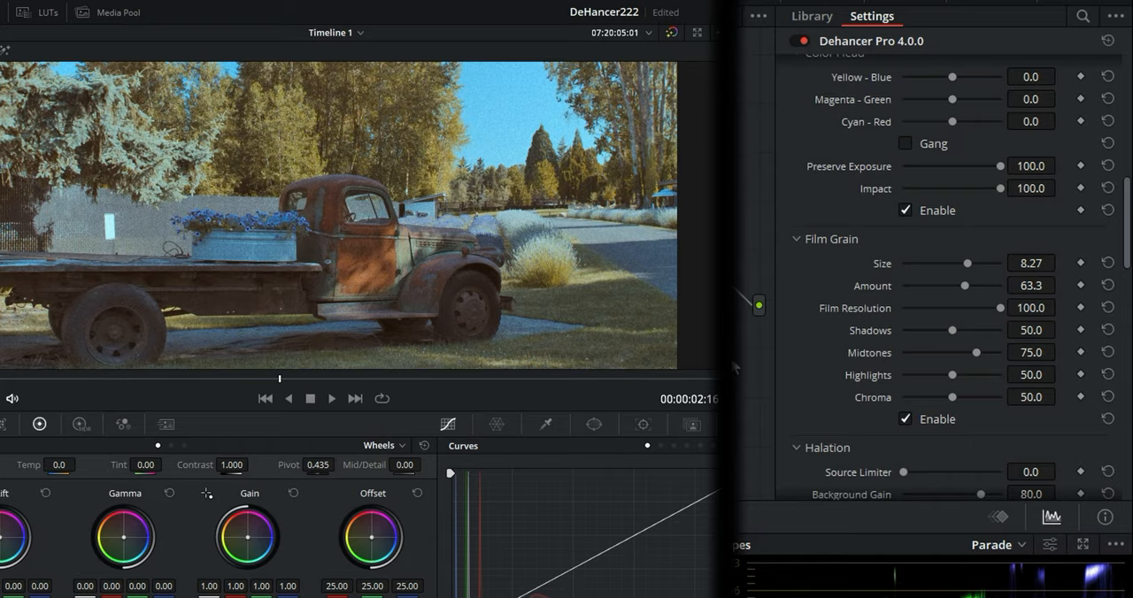
pyautogui.moveTo(1005, 310)
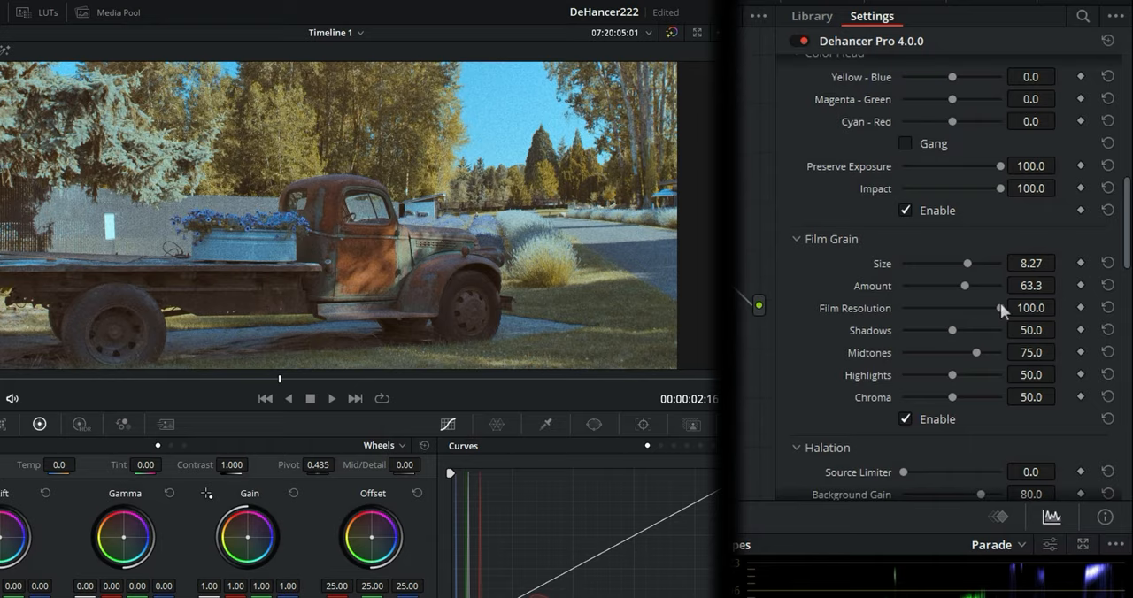
pyautogui.moveTo(1000, 308); pyautogui.dragTo(945, 308)
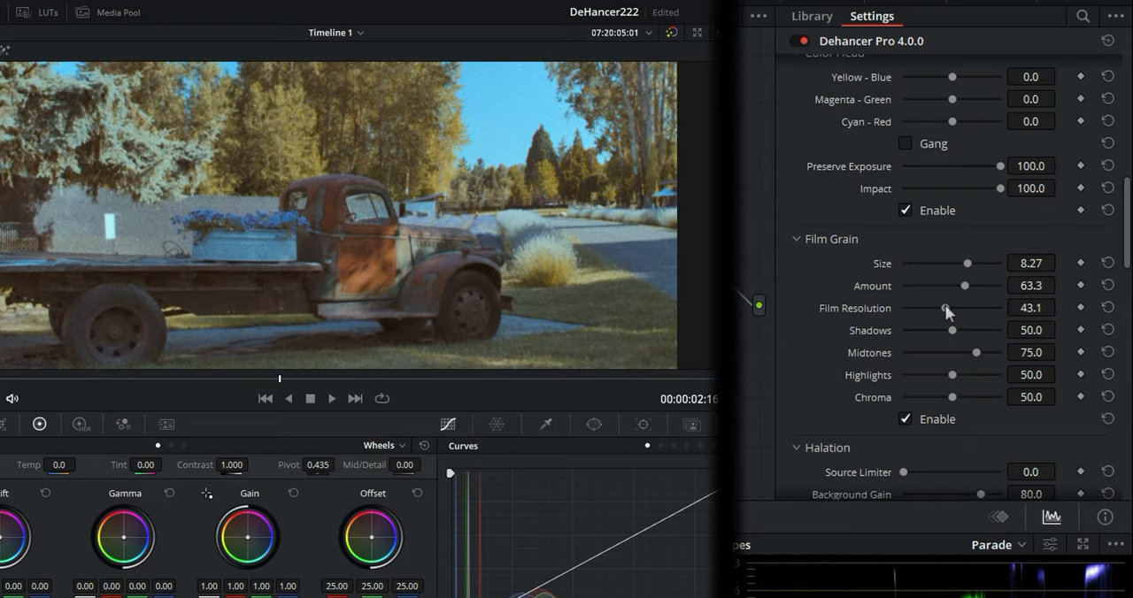
pyautogui.moveTo(947, 307); pyautogui.dragTo(929, 307)
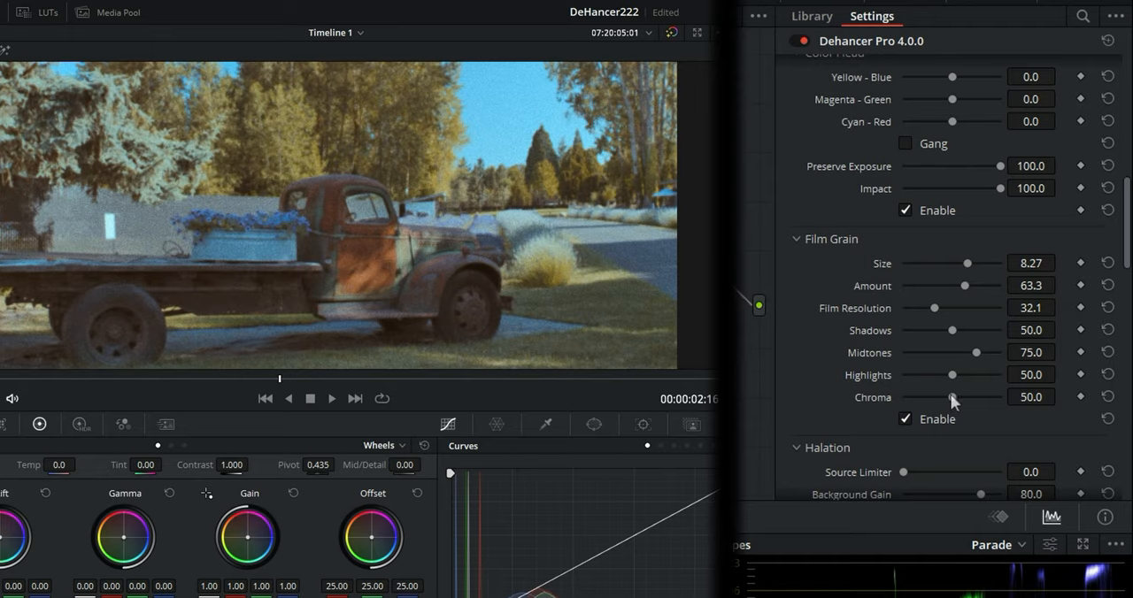
pyautogui.moveTo(952, 396); pyautogui.dragTo(1000, 397)
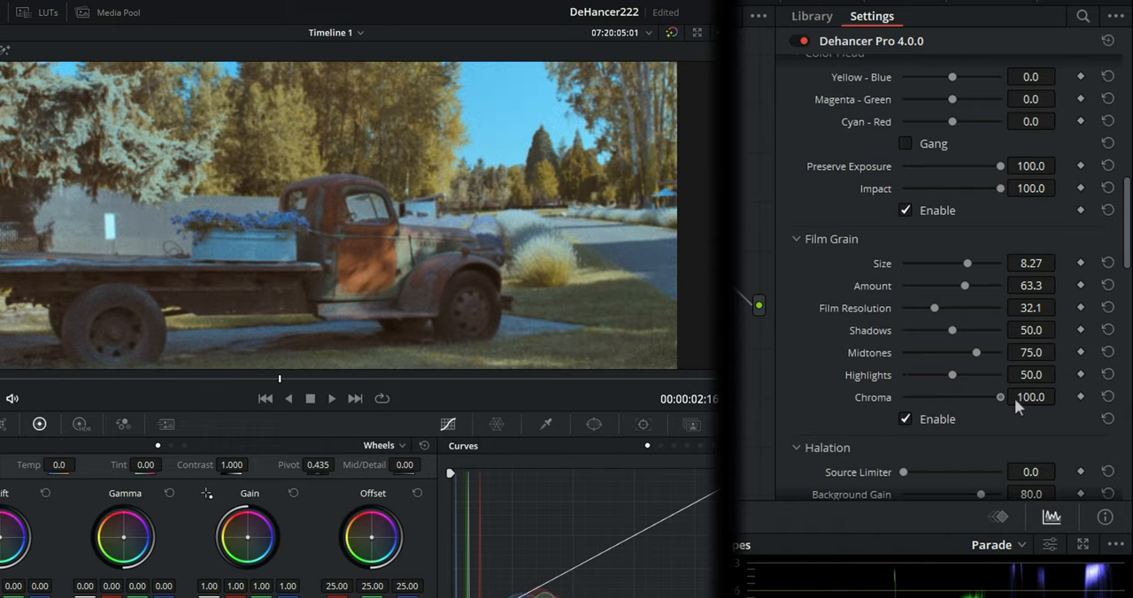
# Sweep grain Chroma between 0 and about 83, finally leaving it near 48.6.
pyautogui.moveTo(999, 396); pyautogui.dragTo(931, 397)
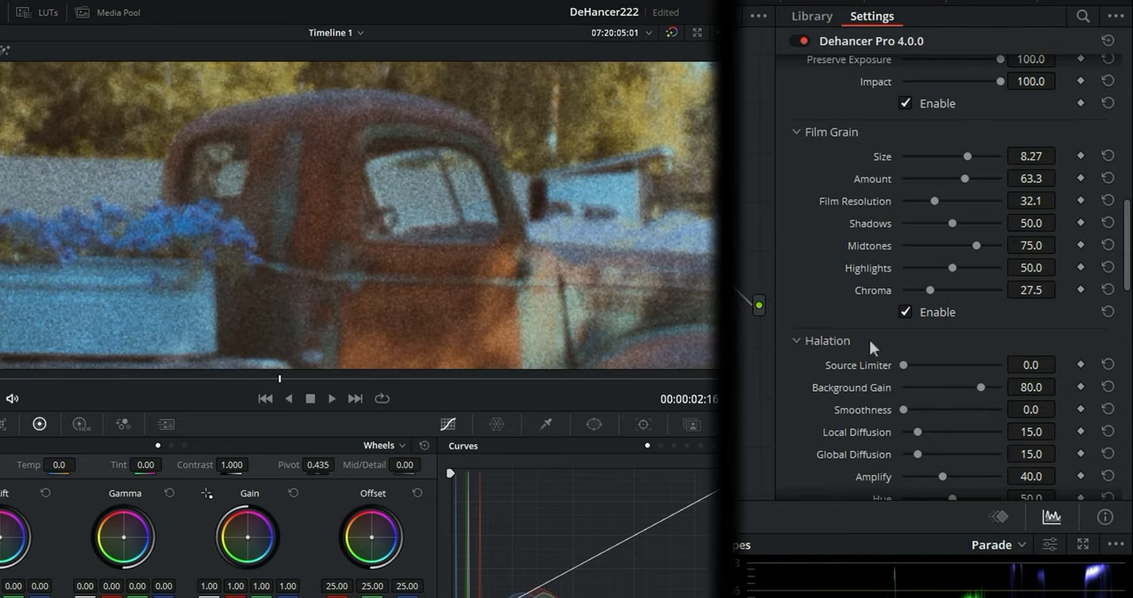
pyautogui.moveTo(930, 290); pyautogui.dragTo(909, 290)
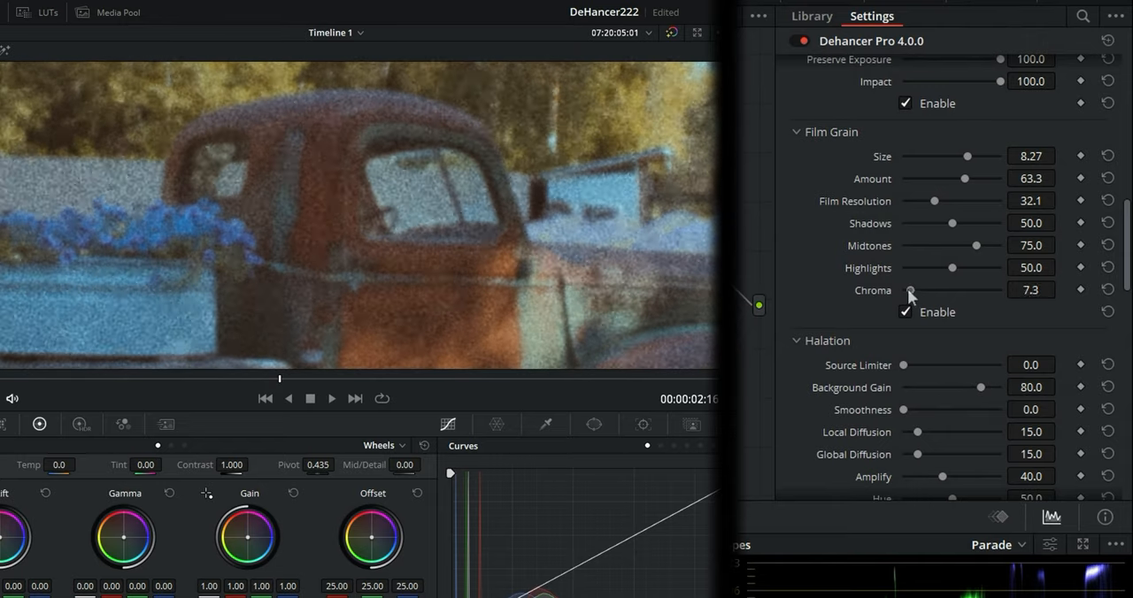
pyautogui.moveTo(910, 290); pyautogui.dragTo(903, 290)
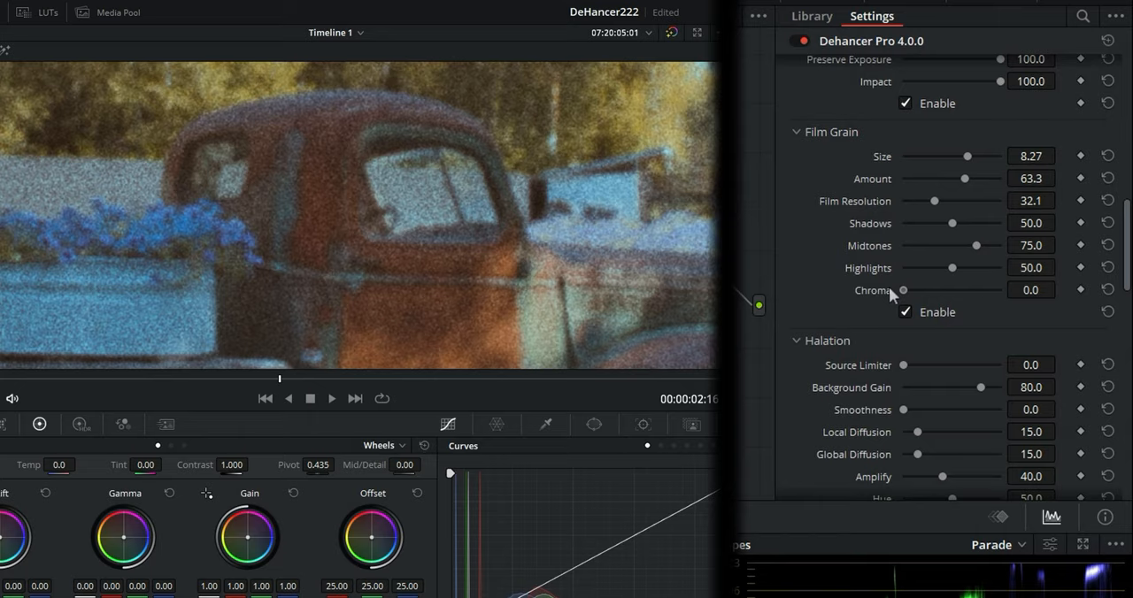
pyautogui.moveTo(902, 290); pyautogui.dragTo(932, 289)
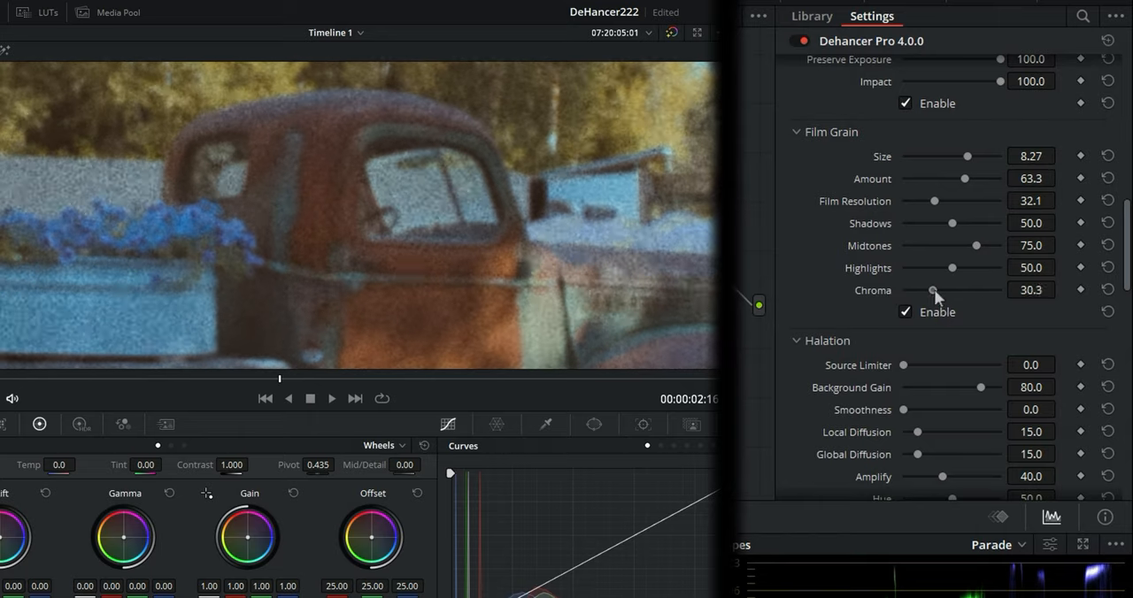
pyautogui.moveTo(932, 290); pyautogui.dragTo(978, 290)
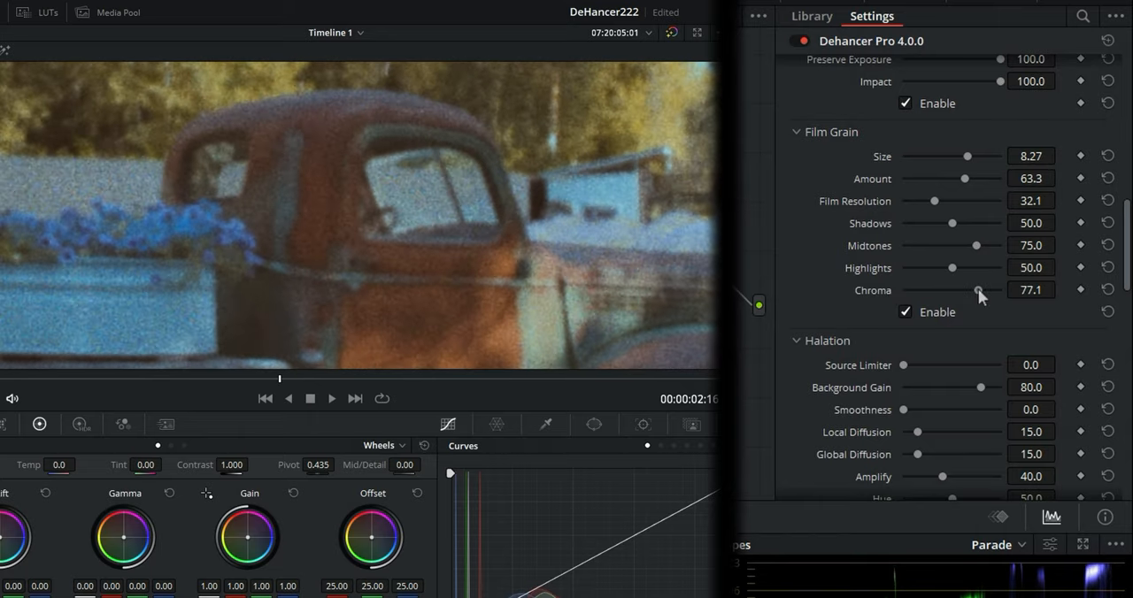
pyautogui.moveTo(978, 290); pyautogui.dragTo(987, 290)
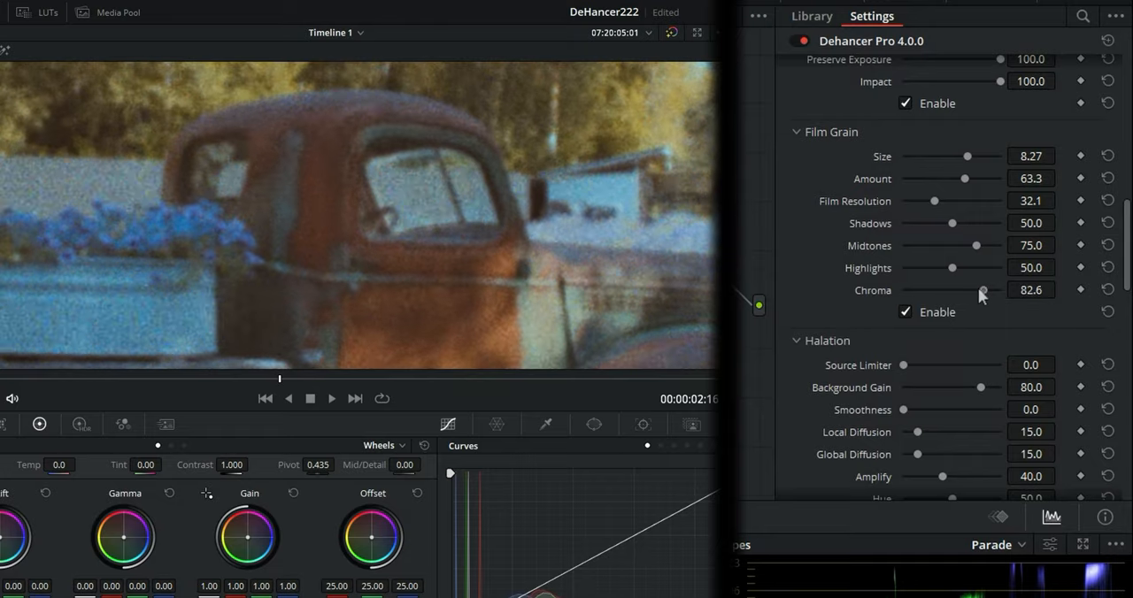
pyautogui.moveTo(983, 289); pyautogui.dragTo(942, 289)
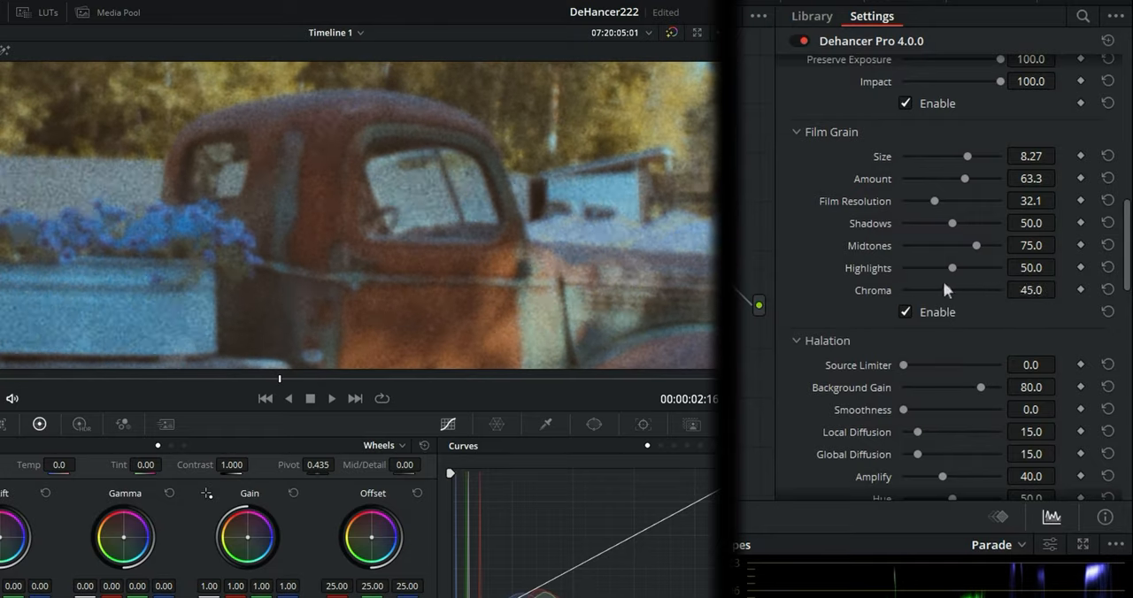
pyautogui.moveTo(952, 289); pyautogui.dragTo(1000, 289)
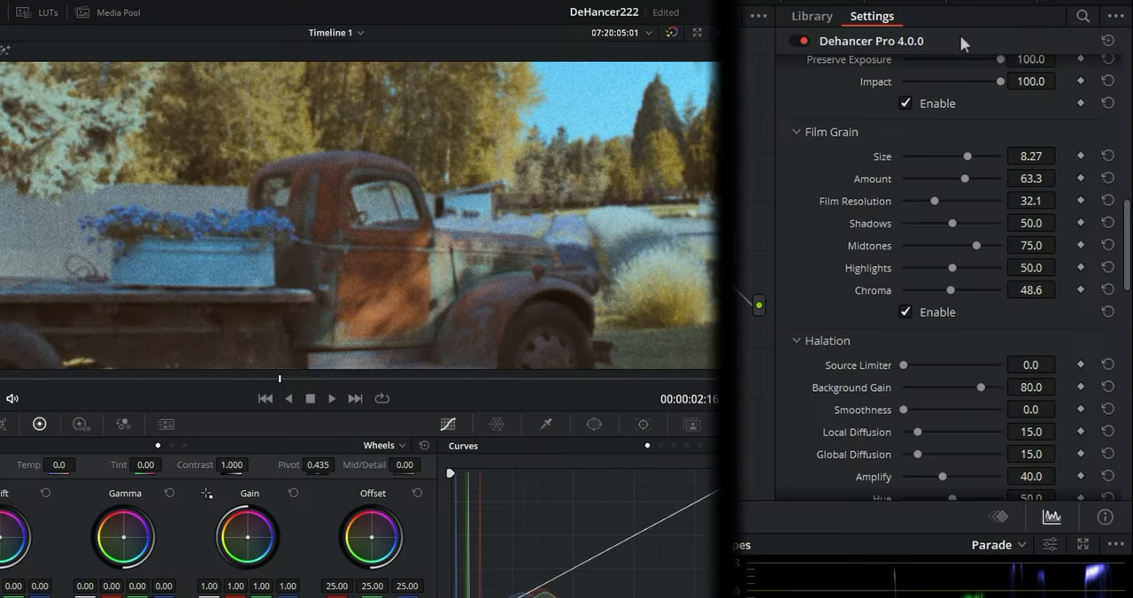
pyautogui.moveTo(903, 89)
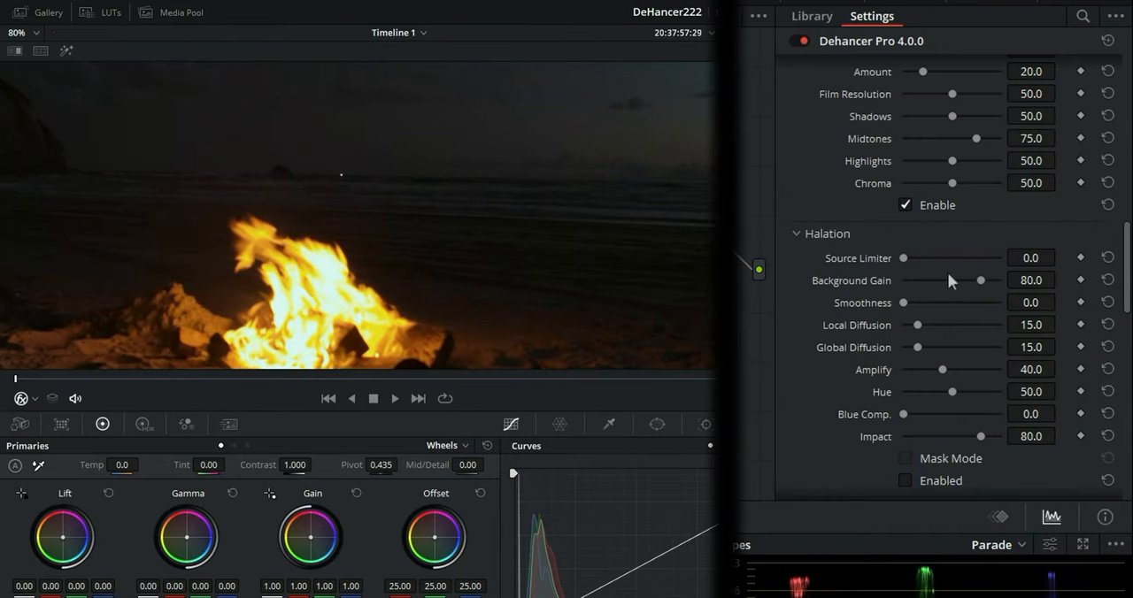
# Scroll to the campfire clip's Halation section and enable Halation.
pyautogui.scroll(-3)
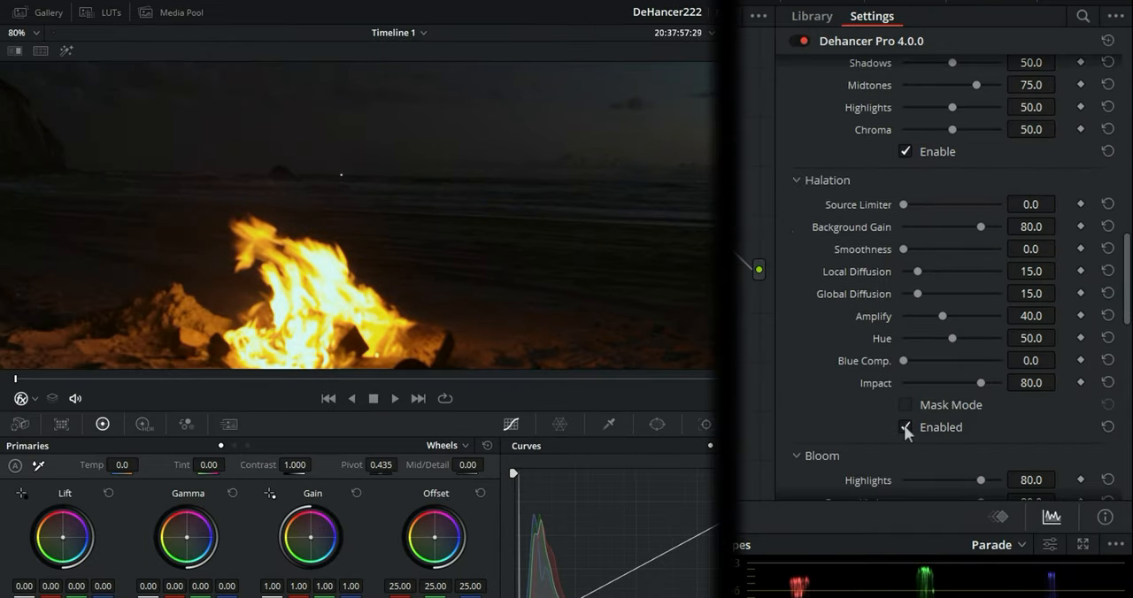
pyautogui.click(904, 427)
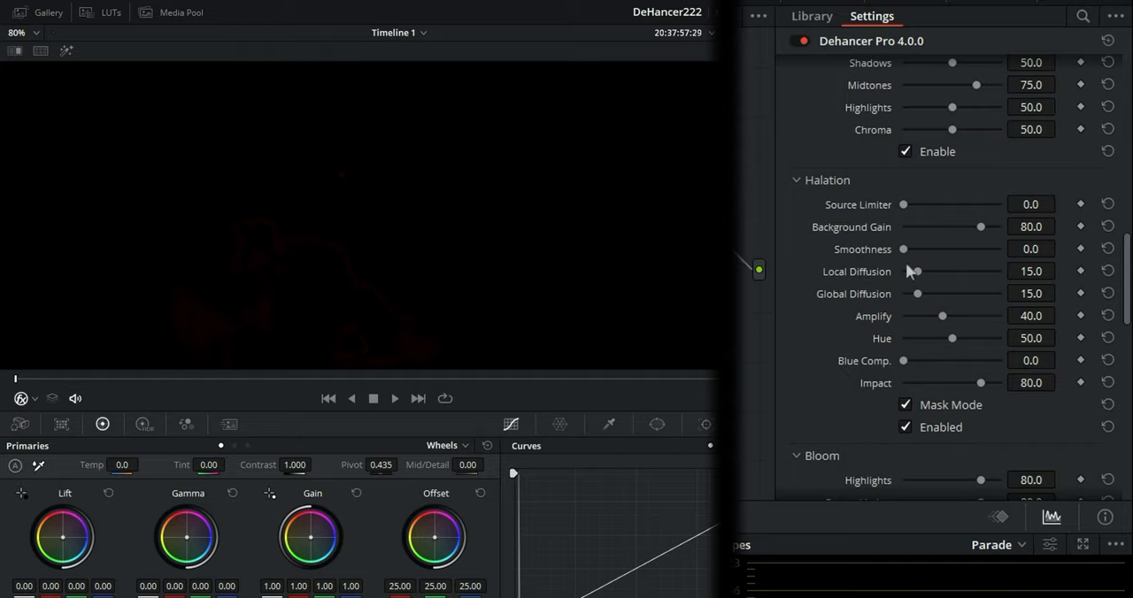
# Raise Halation Local Diffusion to its maximum of 100.
pyautogui.moveTo(916, 272); pyautogui.dragTo(924, 272)
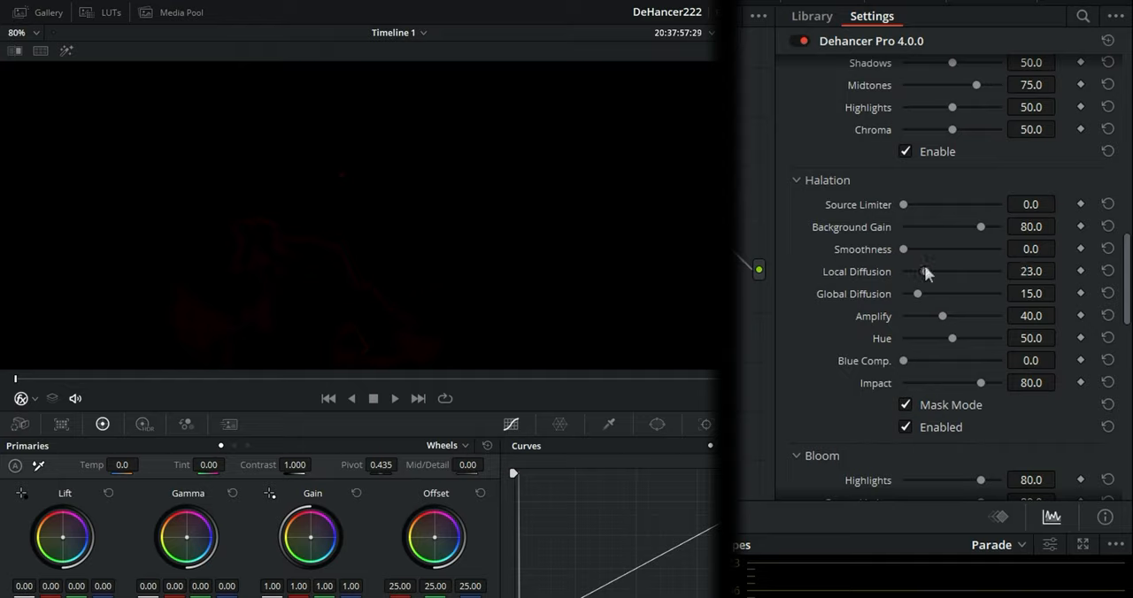
pyautogui.moveTo(927, 272); pyautogui.dragTo(978, 272)
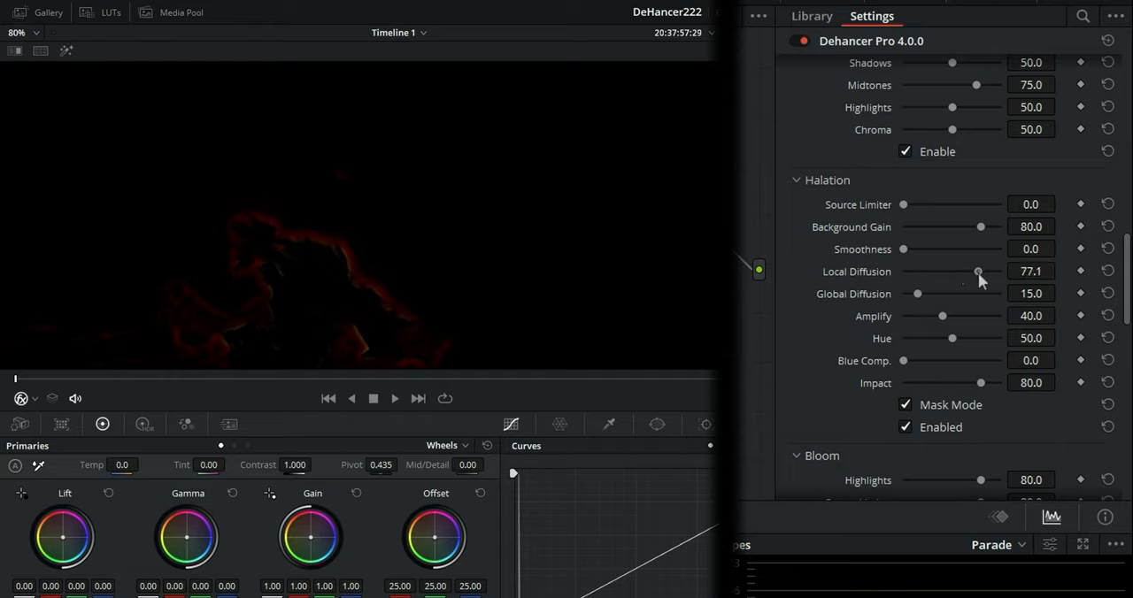
pyautogui.moveTo(978, 271); pyautogui.dragTo(999, 272)
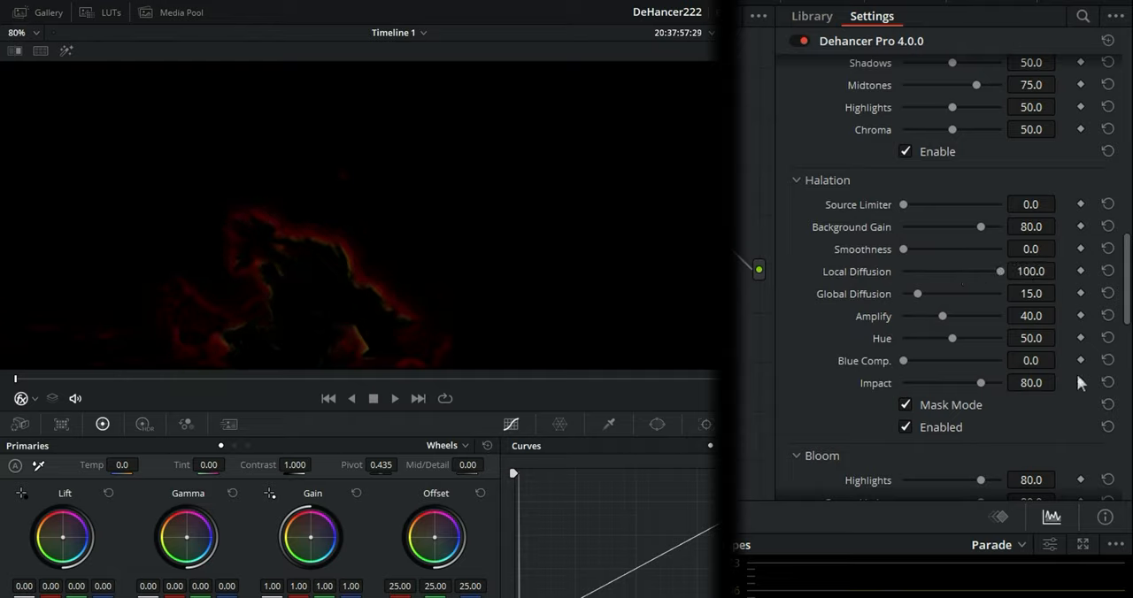
pyautogui.moveTo(917, 411)
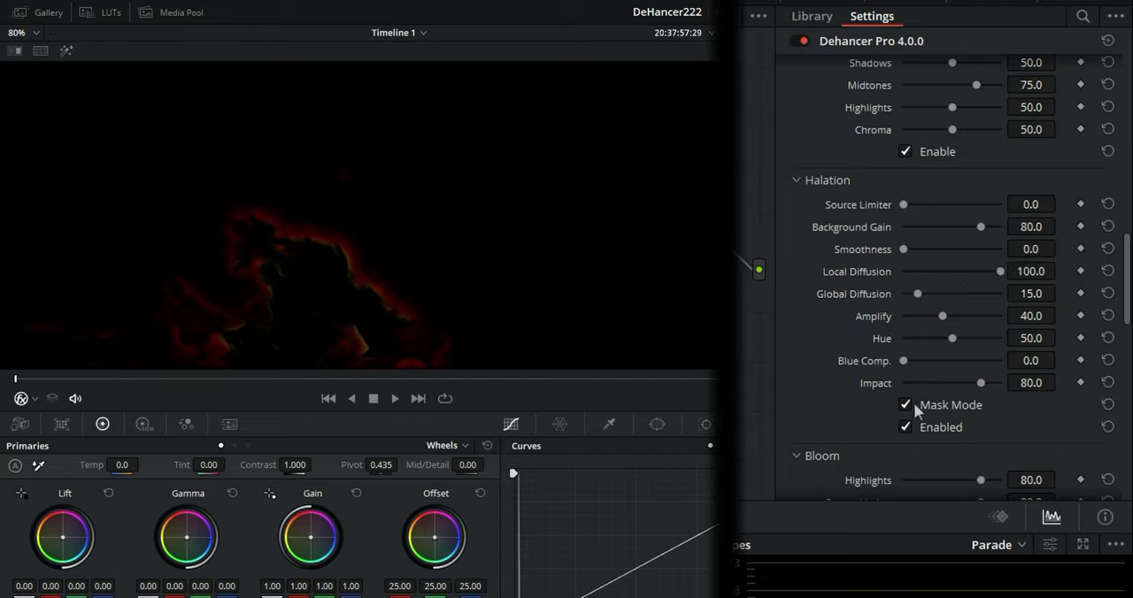
# Turn off halation Mask Mode and toggle Halation off and on to compare.
pyautogui.click(904, 404)
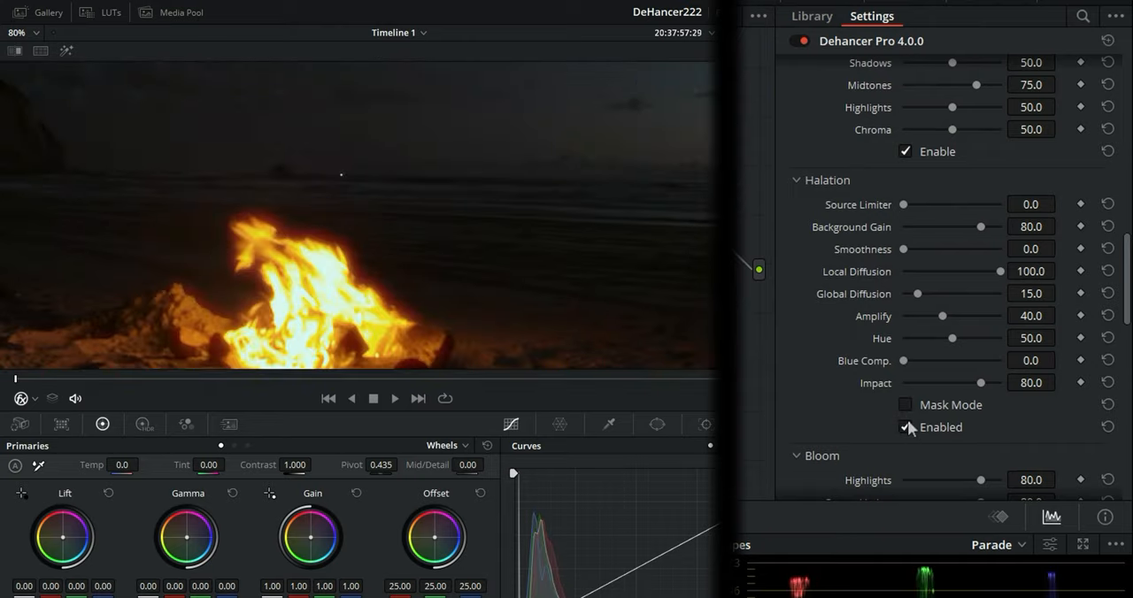
pyautogui.click(904, 428)
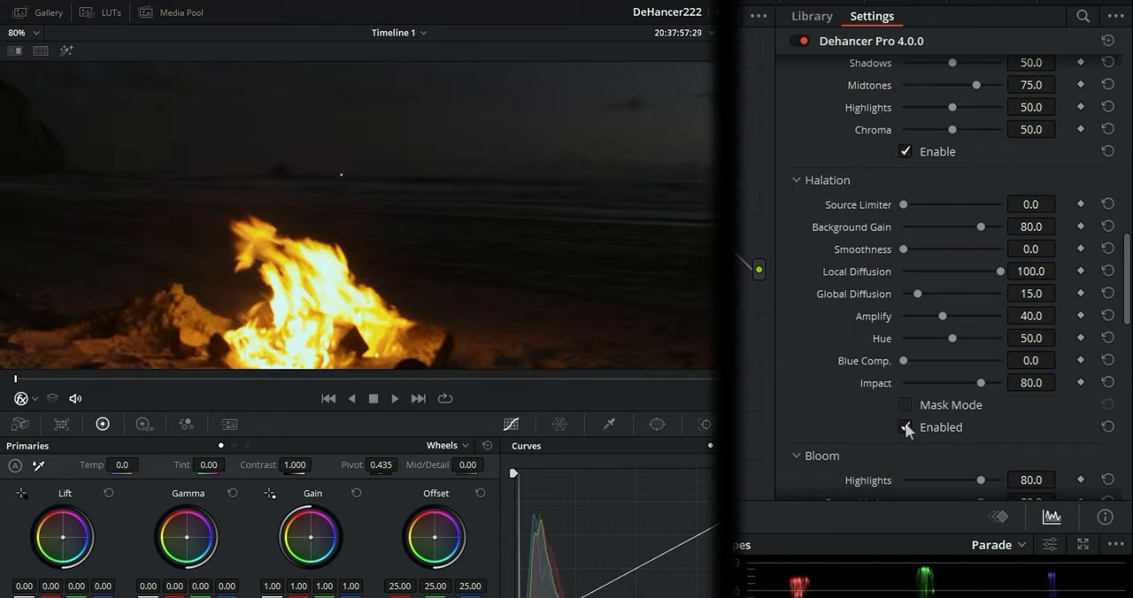
pyautogui.click(904, 427)
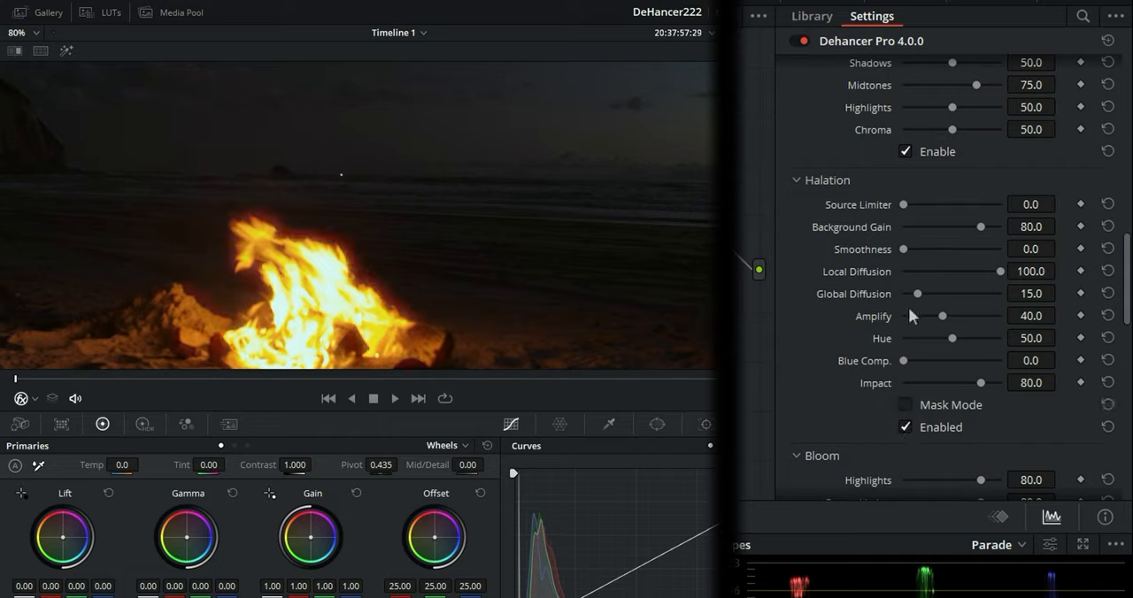
pyautogui.moveTo(901, 357)
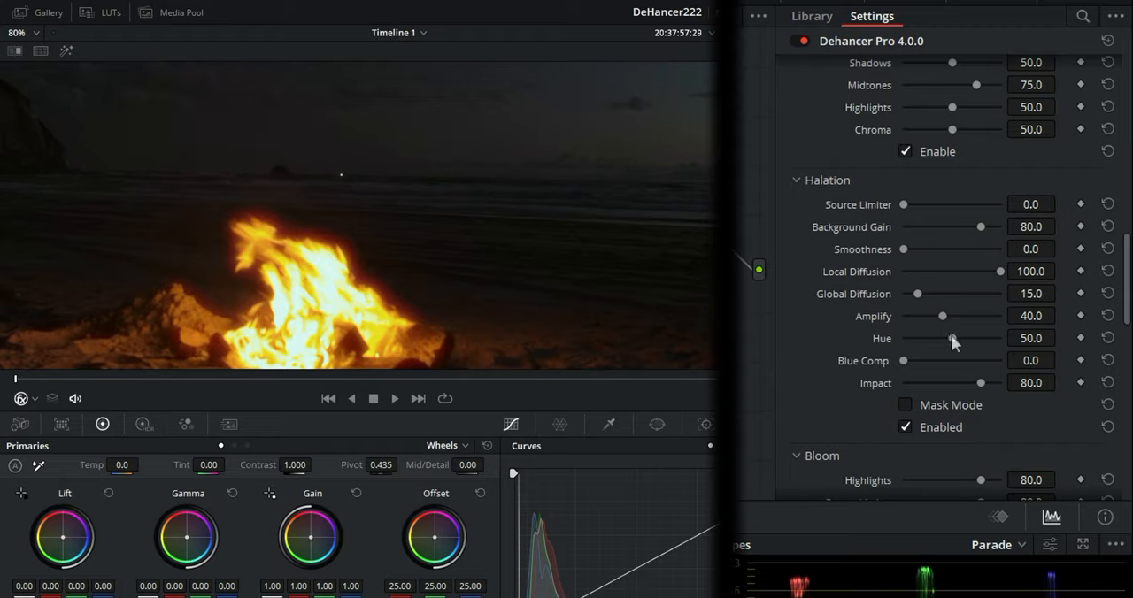
# Enable Bloom and preview it with Mask Mode.
pyautogui.scroll(-3)
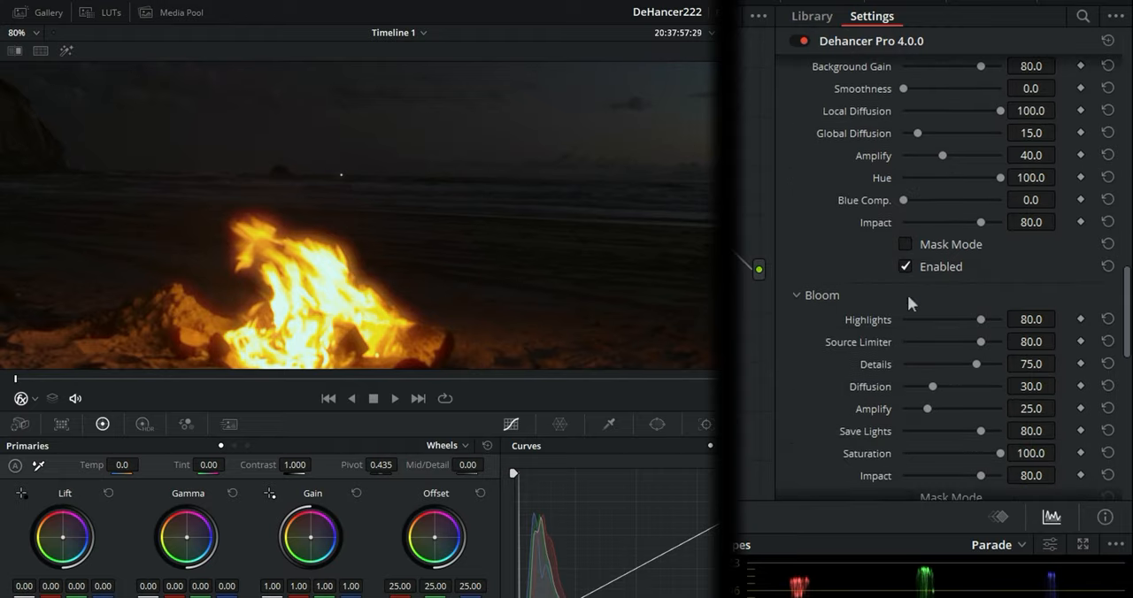
pyautogui.moveTo(855, 396)
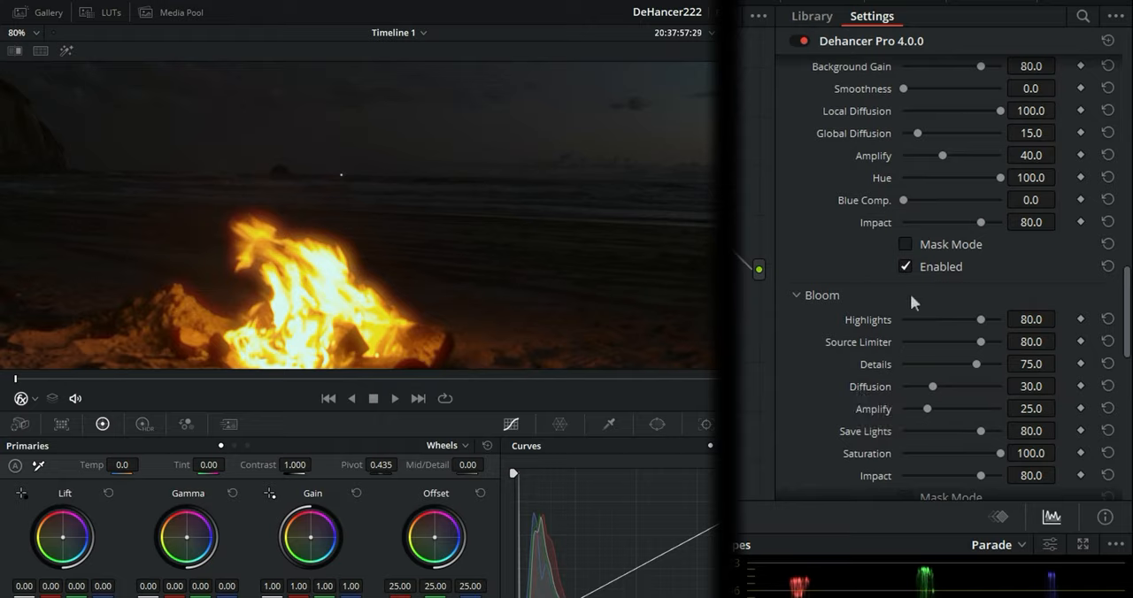
pyautogui.scroll(-3)
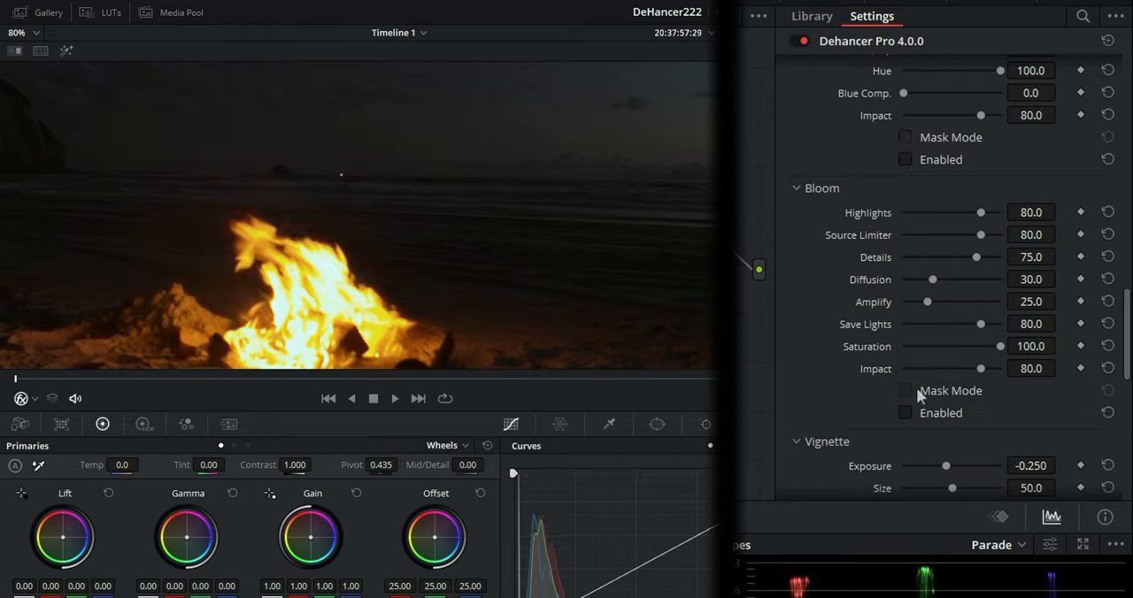
pyautogui.click(906, 412)
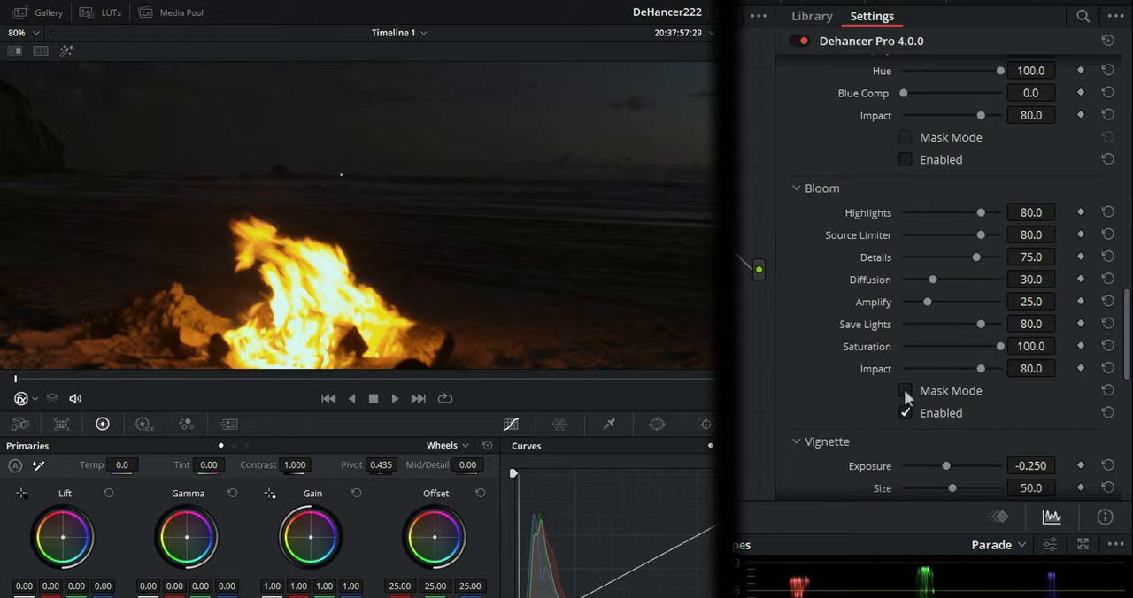
pyautogui.click(905, 390)
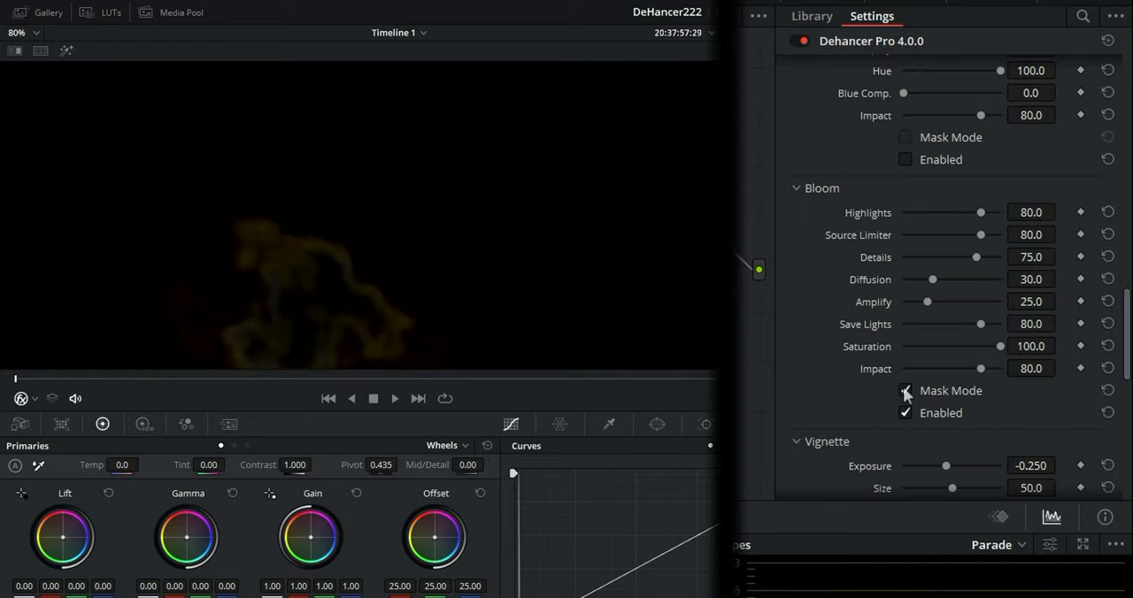
pyautogui.click(905, 390)
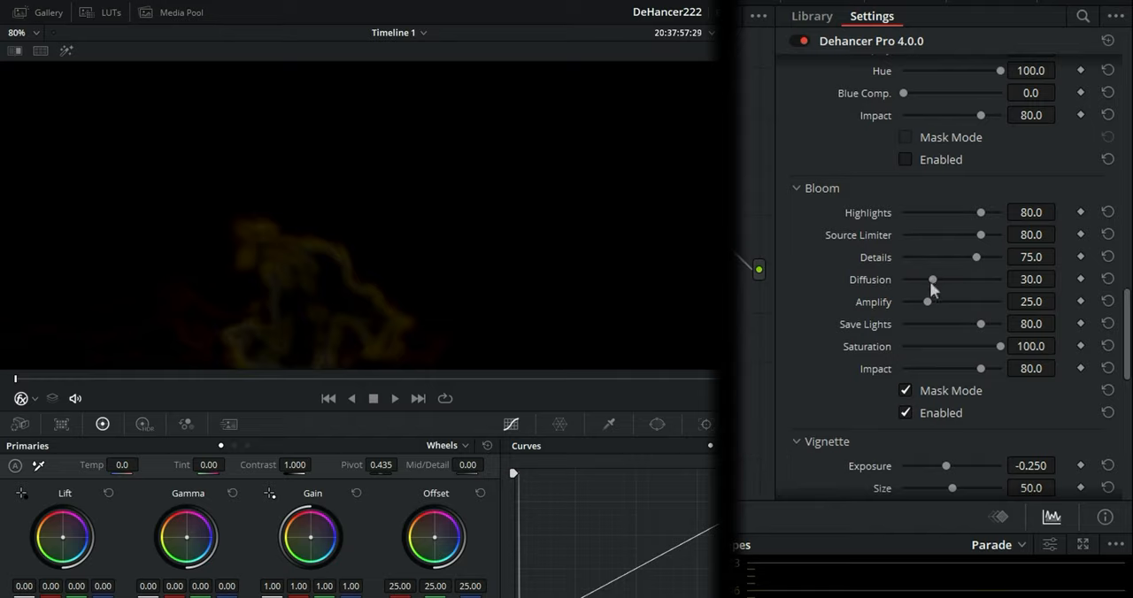
# Drag Bloom Diffusion to 66.9 and Amplify to 89.0.
pyautogui.moveTo(932, 279); pyautogui.dragTo(936, 278)
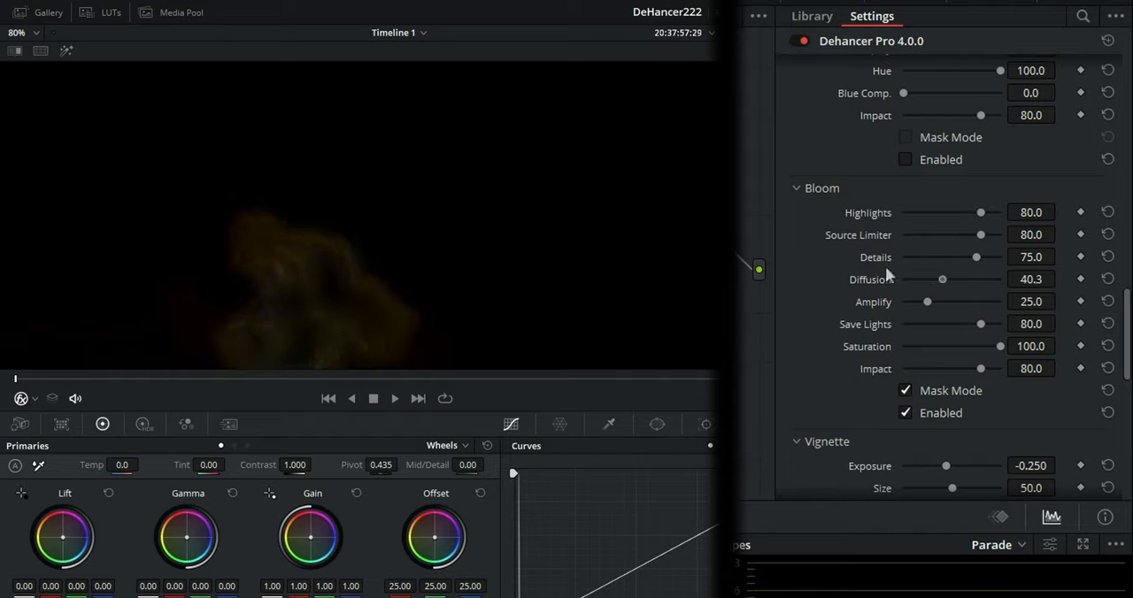
pyautogui.moveTo(941, 279); pyautogui.dragTo(912, 279)
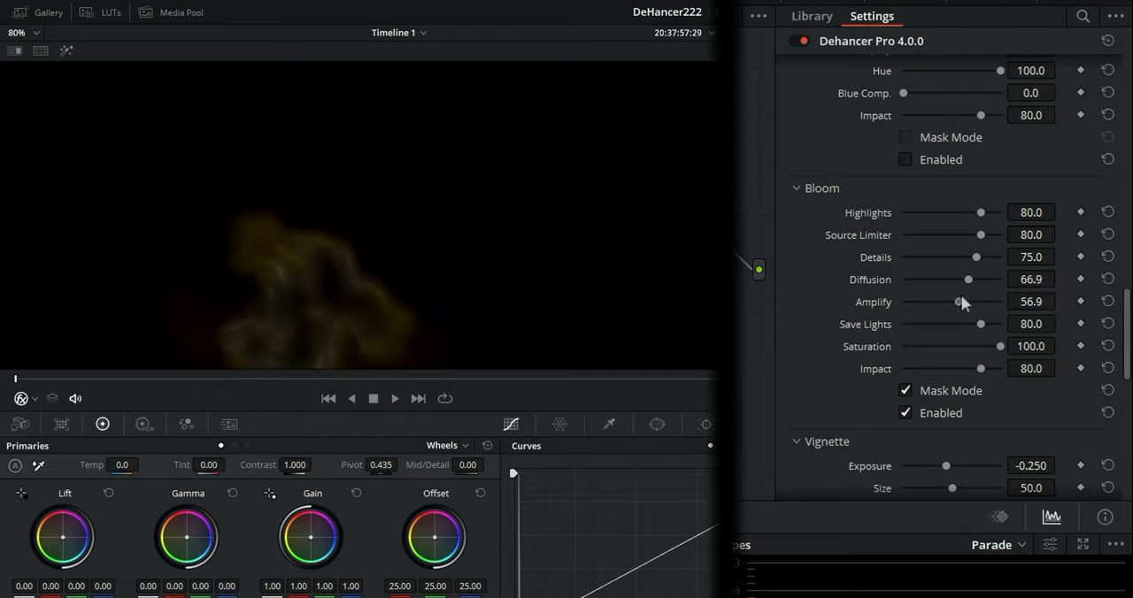
pyautogui.moveTo(958, 301); pyautogui.dragTo(977, 301)
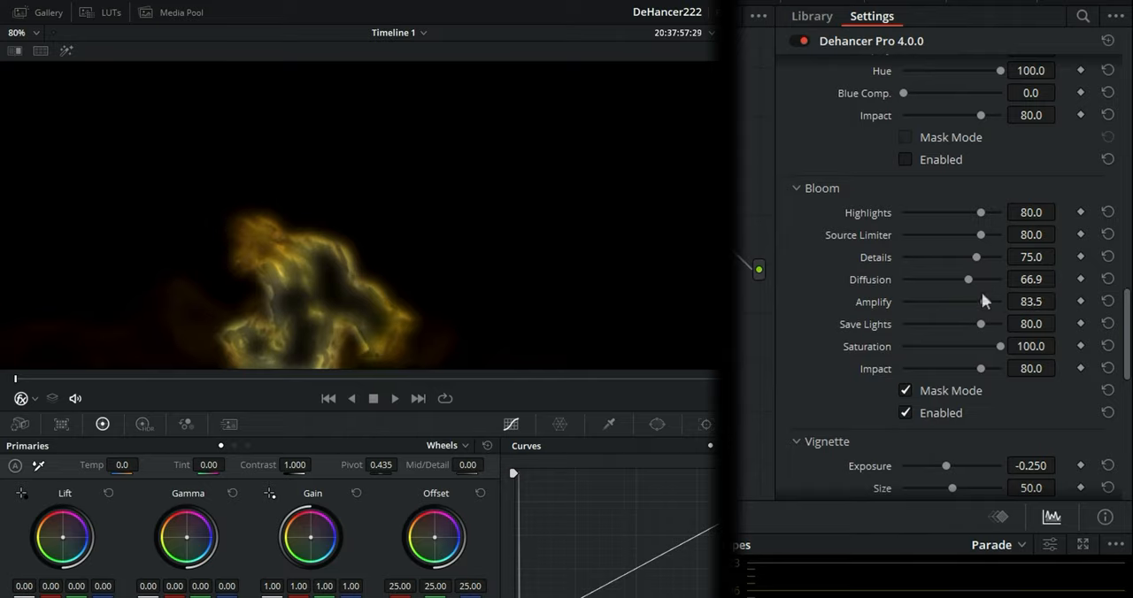
pyautogui.moveTo(982, 301); pyautogui.dragTo(989, 301)
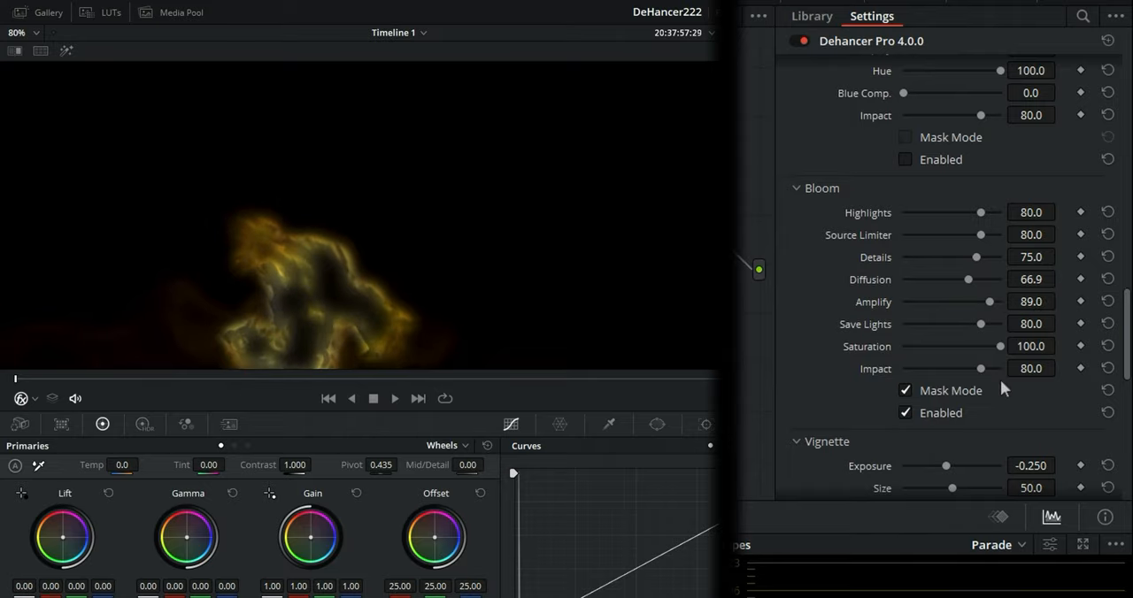
# Switch off Bloom Mask Mode, keep bloom active, and re-enable Halation on the campfire.
pyautogui.click(905, 390)
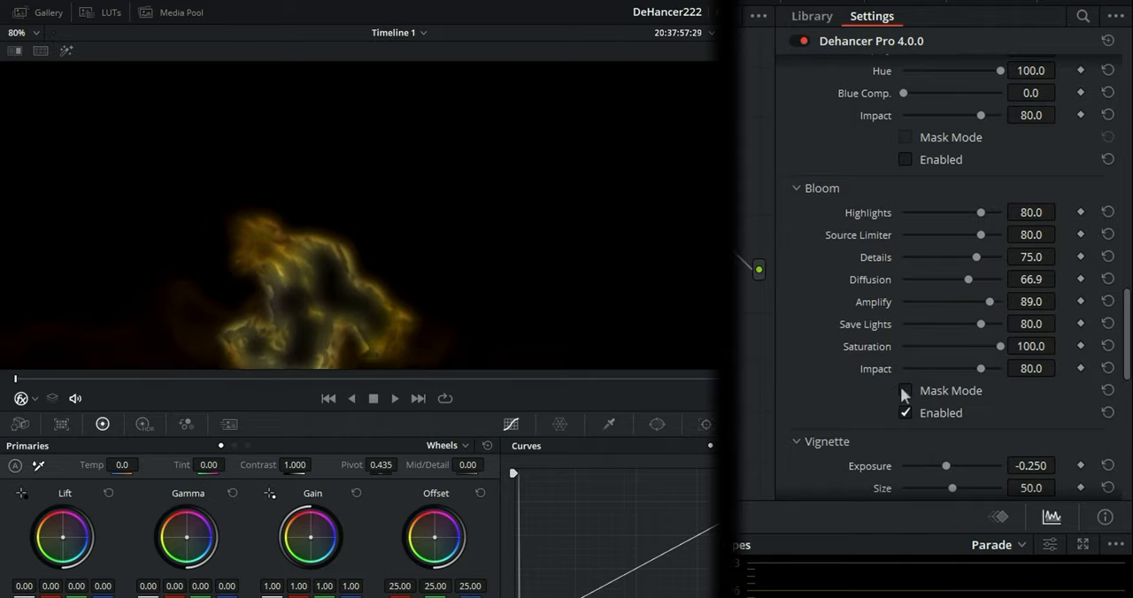
pyautogui.click(905, 412)
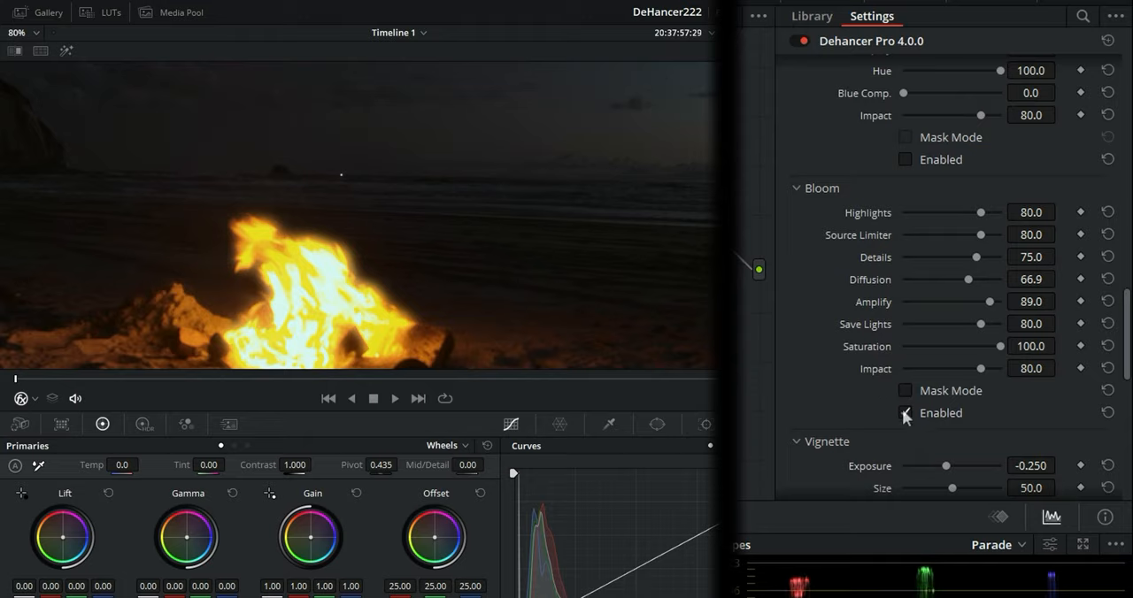
pyautogui.click(904, 412)
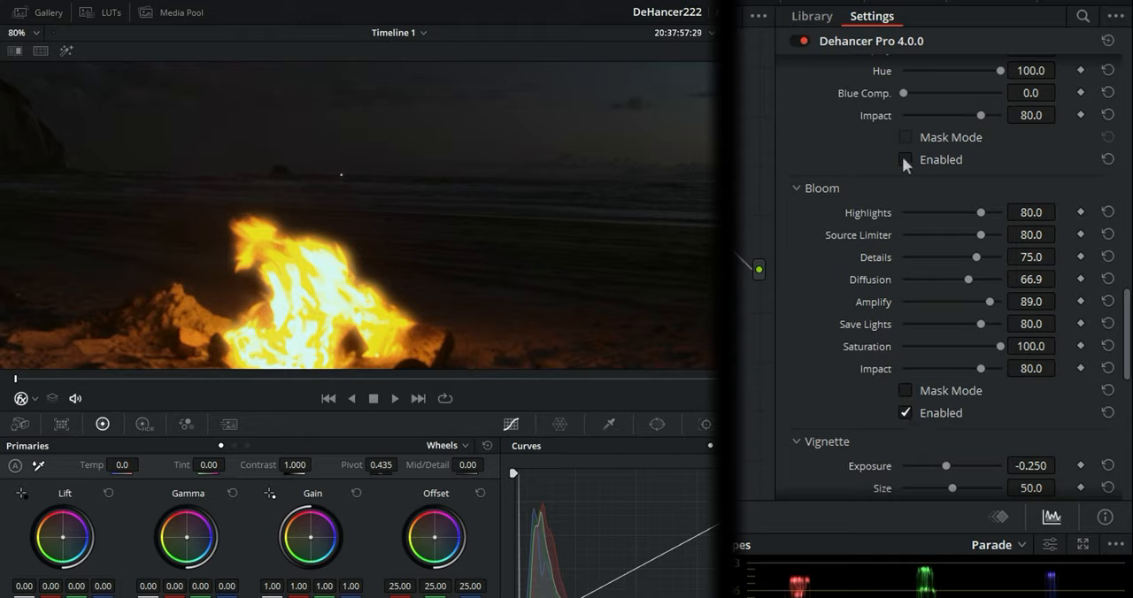
pyautogui.click(905, 160)
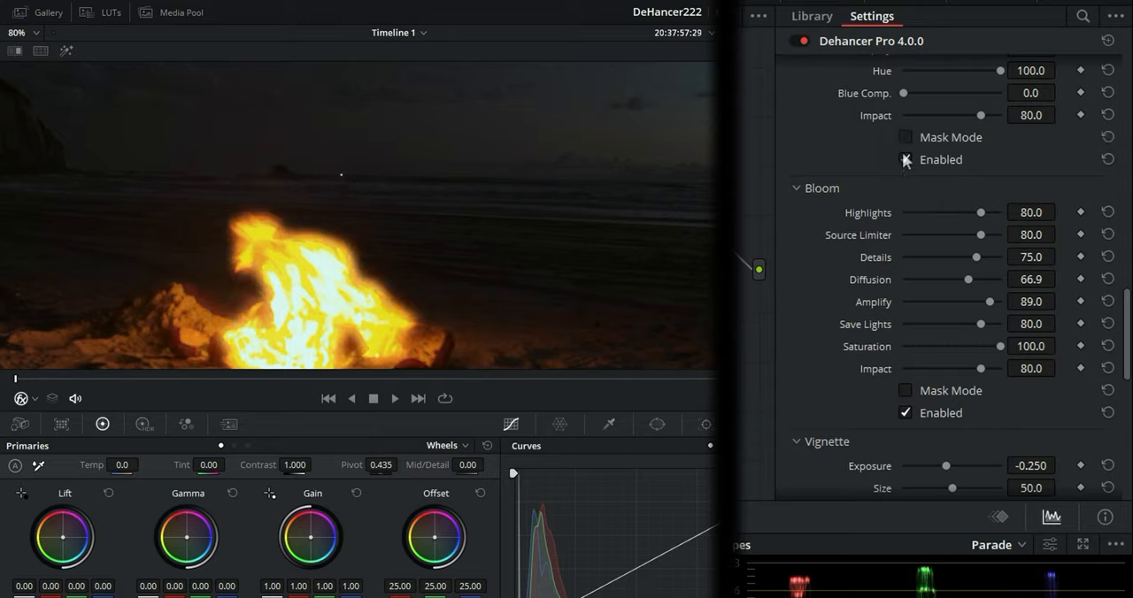
pyautogui.click(904, 159)
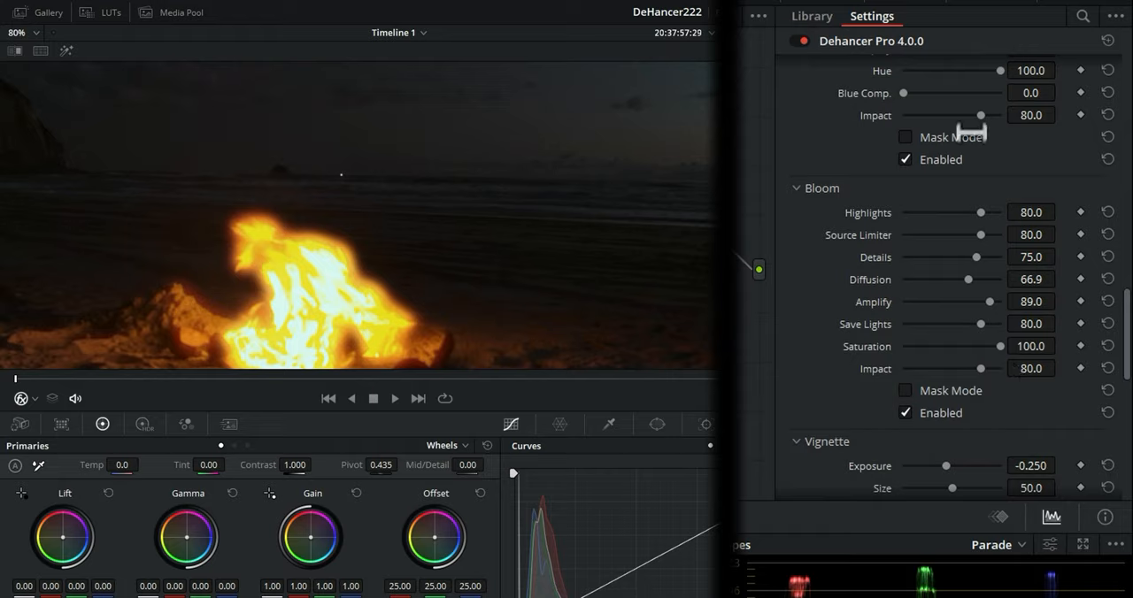
pyautogui.moveTo(922, 239)
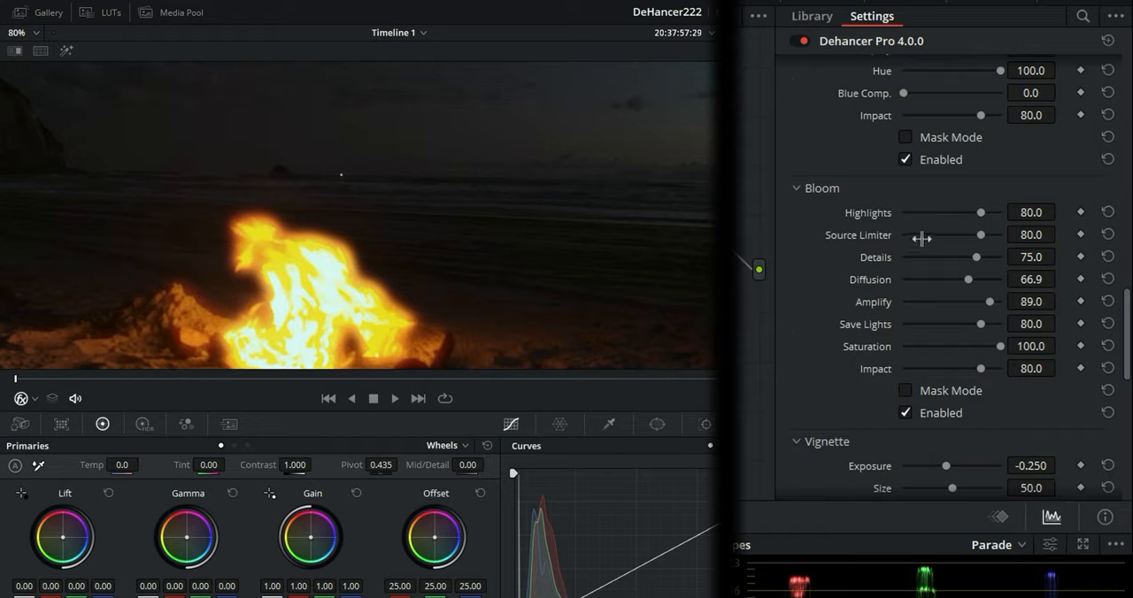
# Scroll down to bring Dehancer's Vignette and Film Breath settings into view.
pyautogui.scroll(-3)
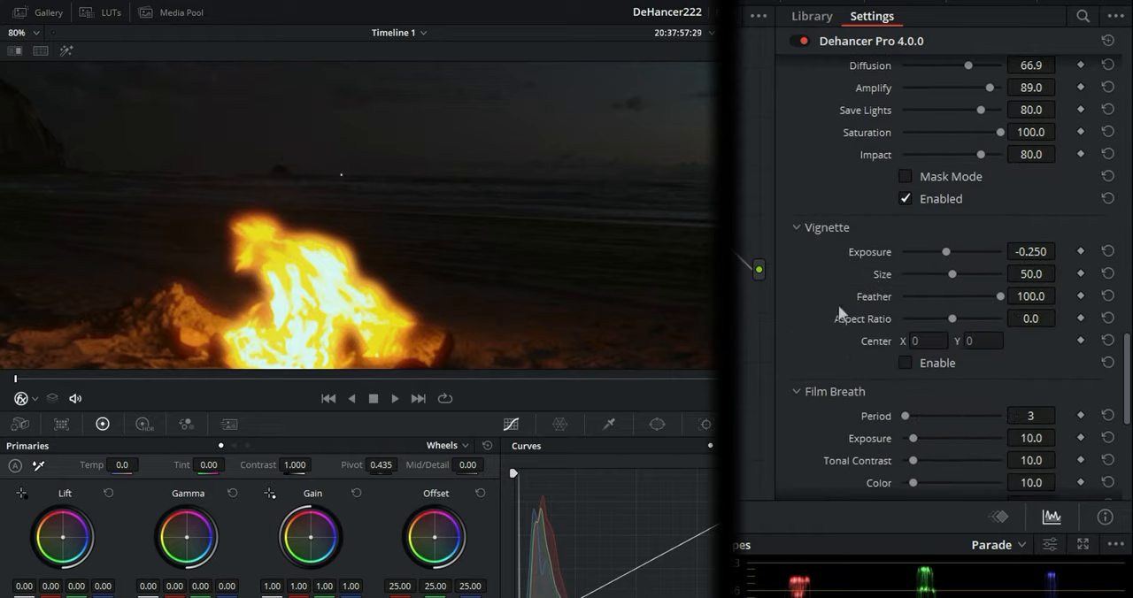
pyautogui.moveTo(902, 343)
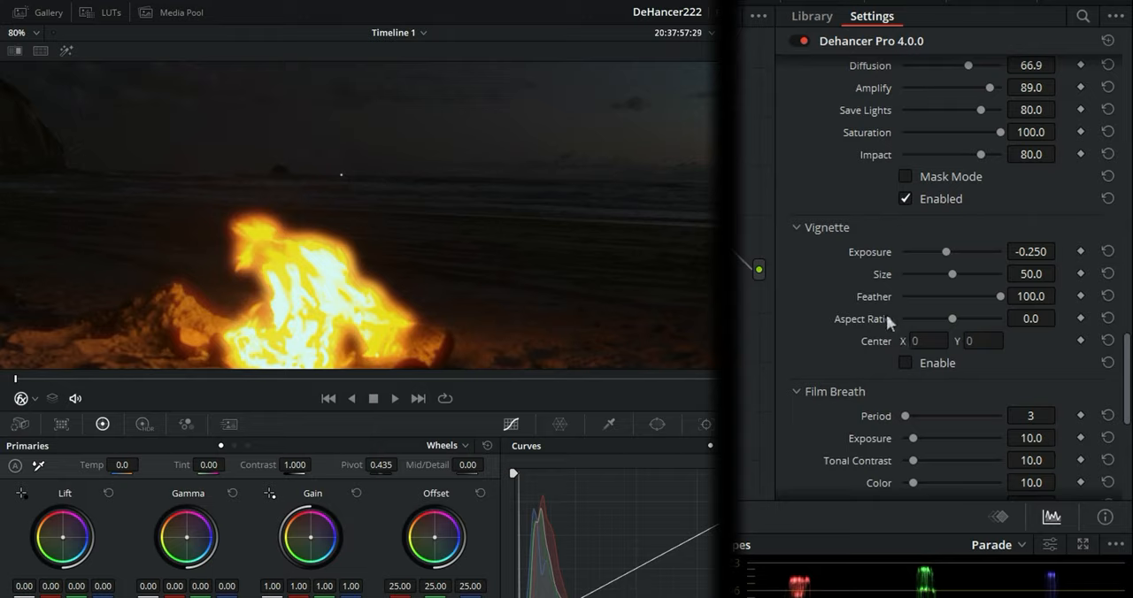
pyautogui.scroll(-3)
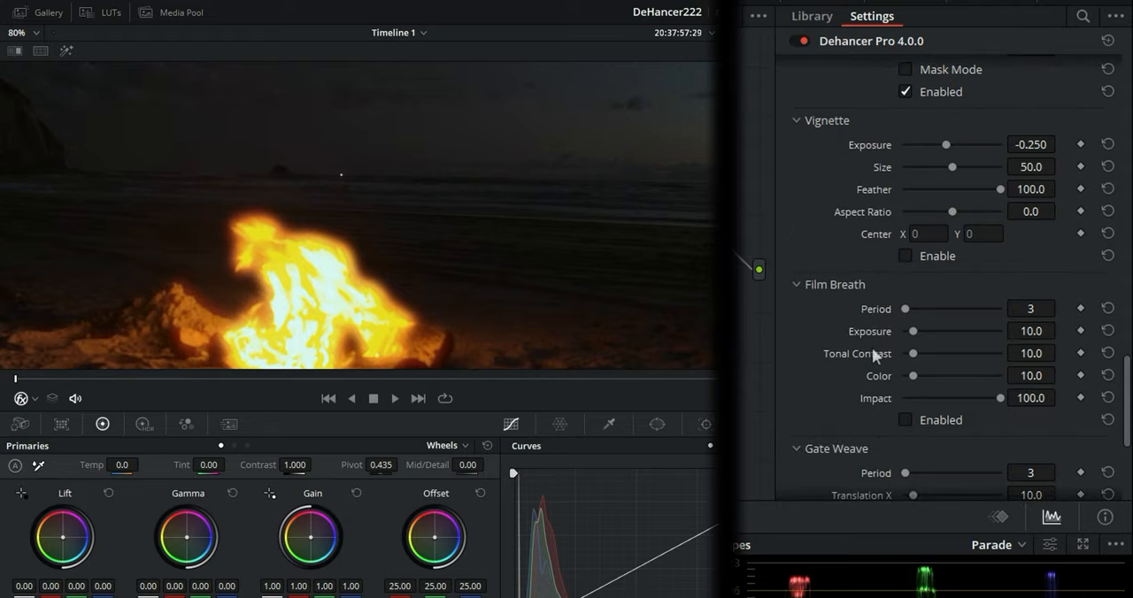
pyautogui.moveTo(813, 10)
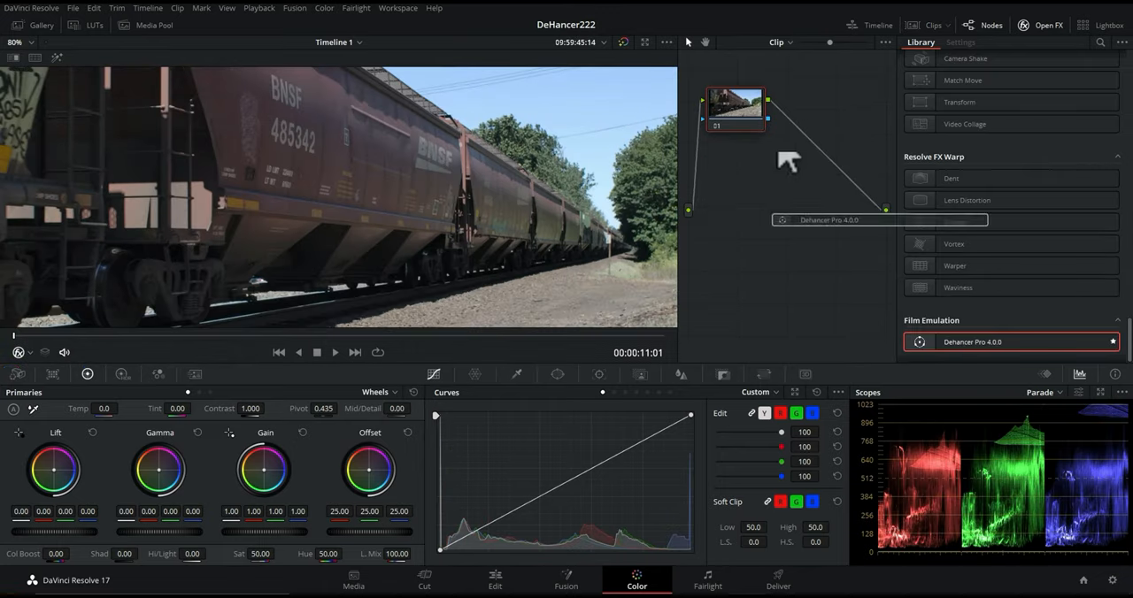
# Apply Dehancer Pro 4.0.0 to the train clip's node.
pyautogui.click(960, 42)
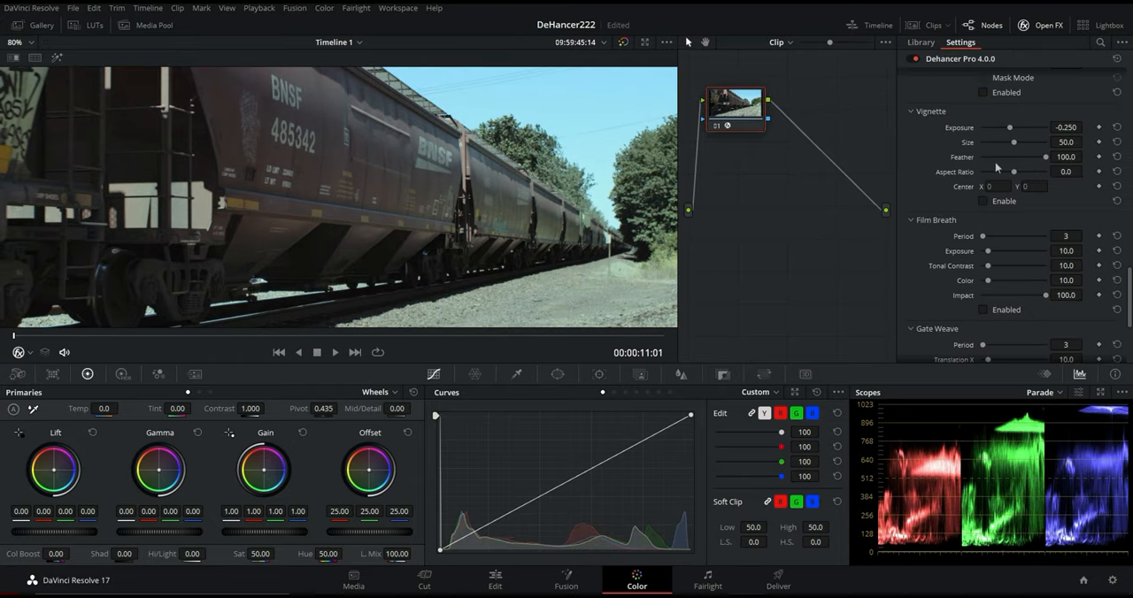
pyautogui.moveTo(989, 151)
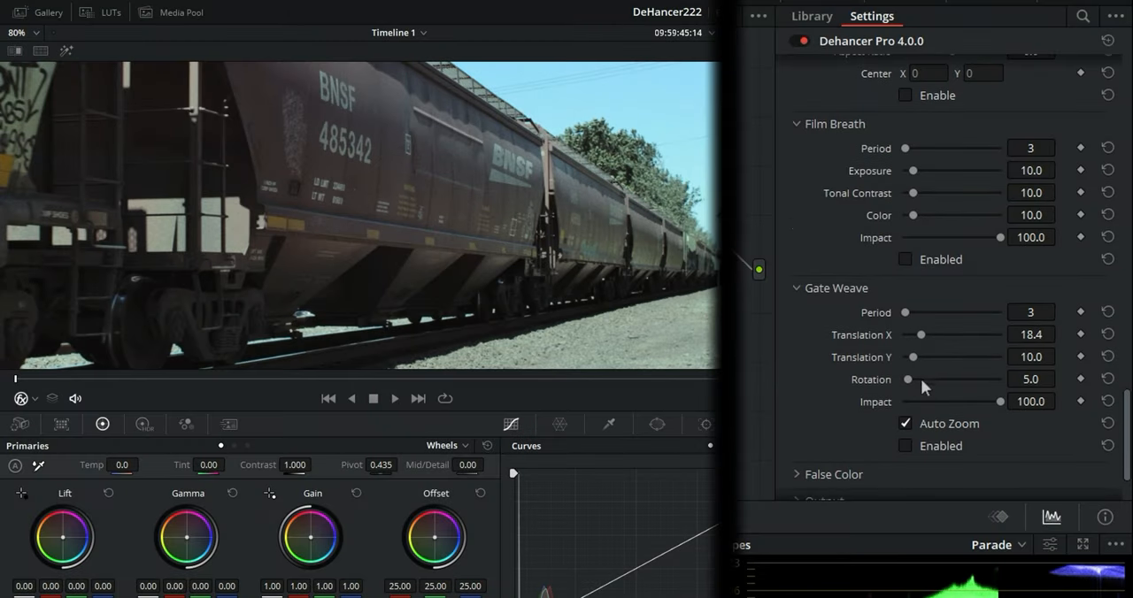
# Dial in the train clip's Gate Weave: Translation X 84.4, Y 79.8, Rotation 73.4, Period 56.
pyautogui.moveTo(920, 334); pyautogui.dragTo(938, 334)
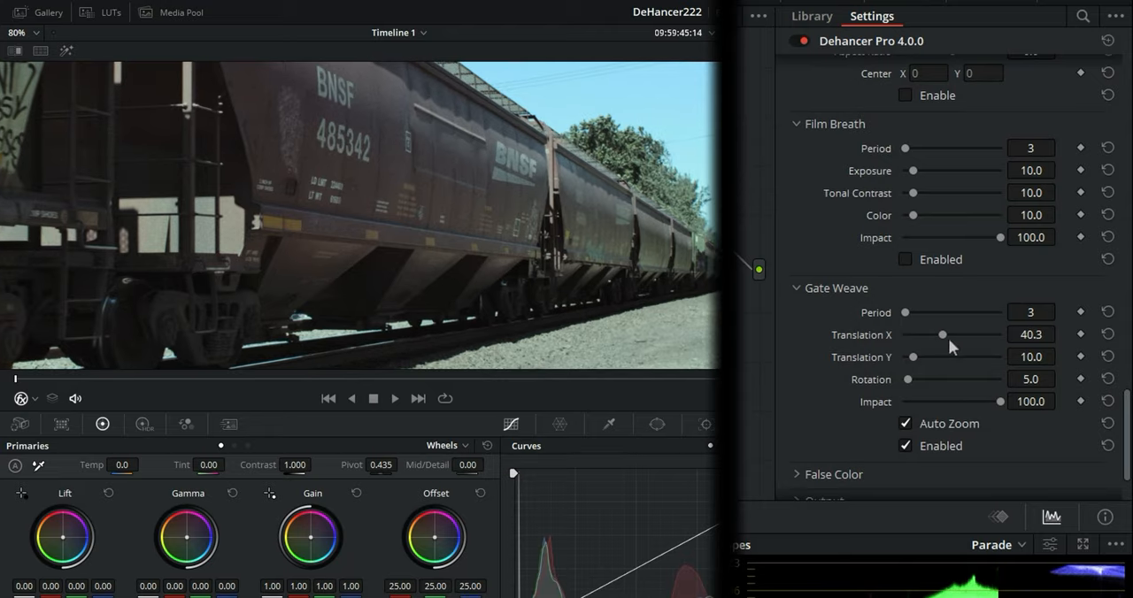
pyautogui.moveTo(942, 334); pyautogui.dragTo(957, 334)
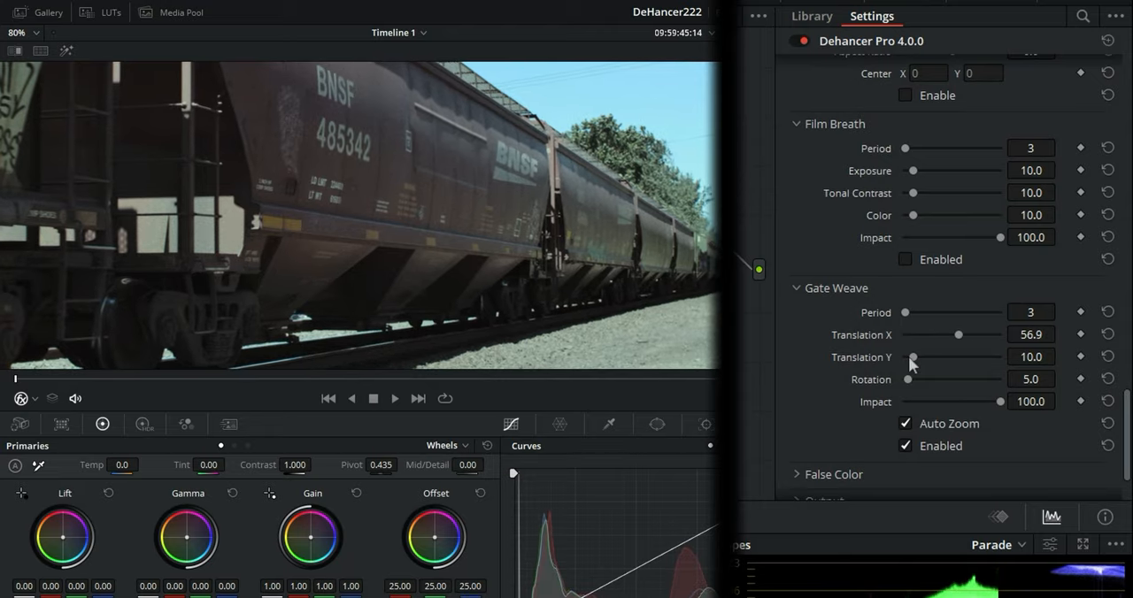
pyautogui.moveTo(912, 358); pyautogui.dragTo(947, 358)
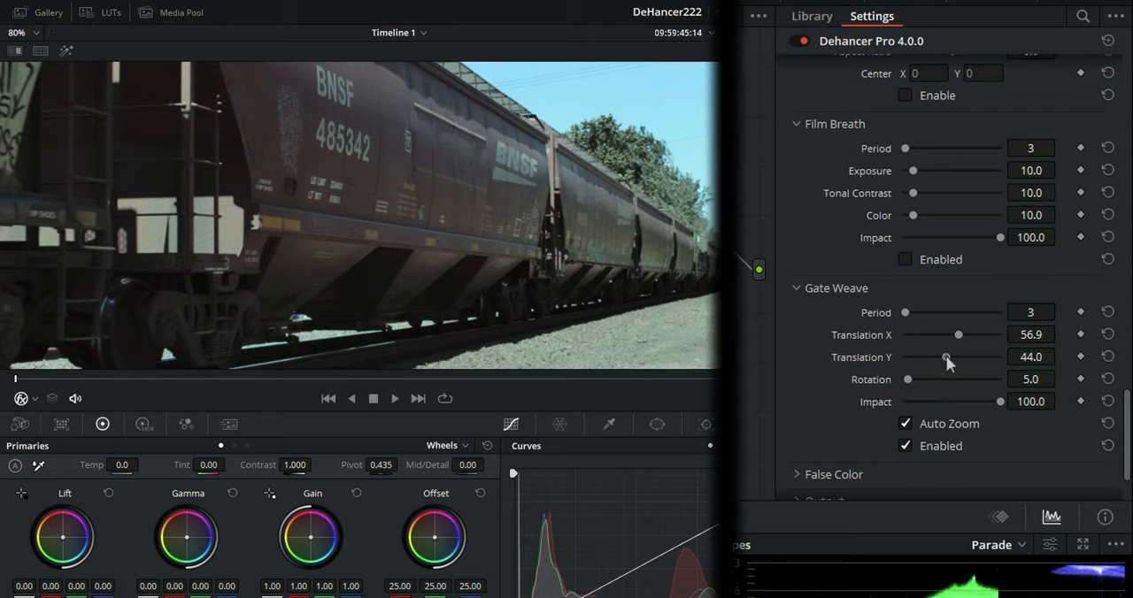
pyautogui.moveTo(946, 357); pyautogui.dragTo(980, 357)
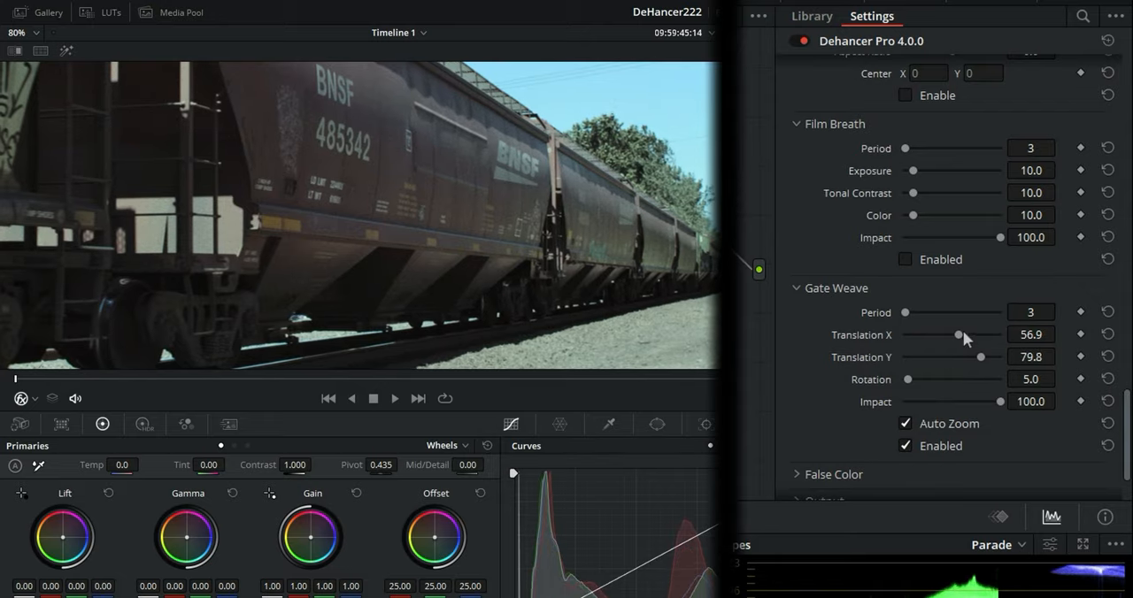
pyautogui.moveTo(959, 335); pyautogui.dragTo(986, 334)
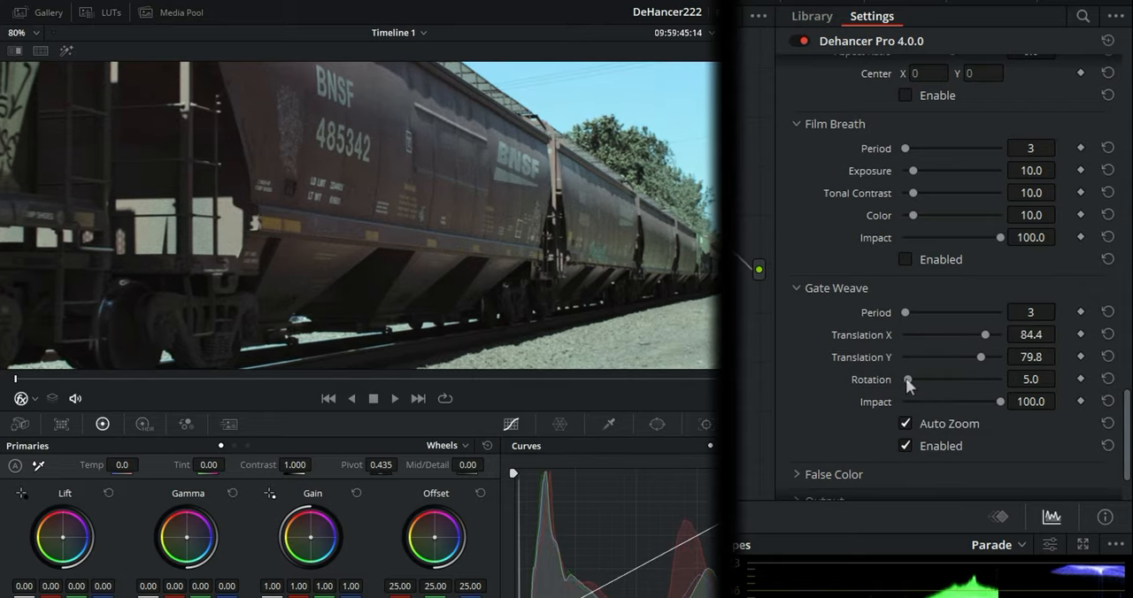
pyautogui.moveTo(908, 379); pyautogui.dragTo(956, 379)
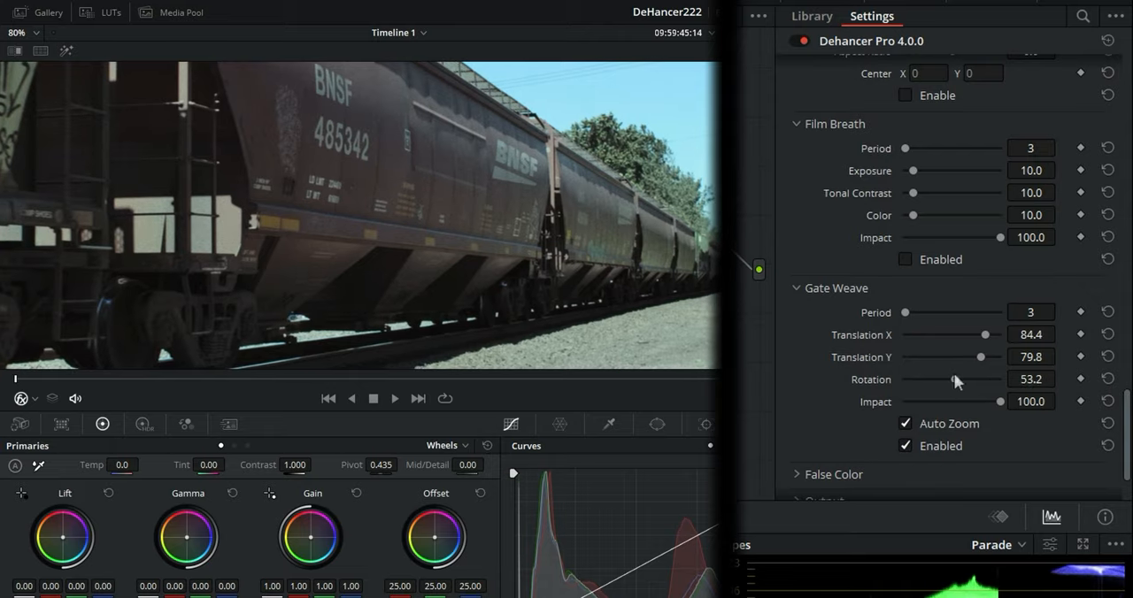
pyautogui.moveTo(958, 379); pyautogui.dragTo(976, 379)
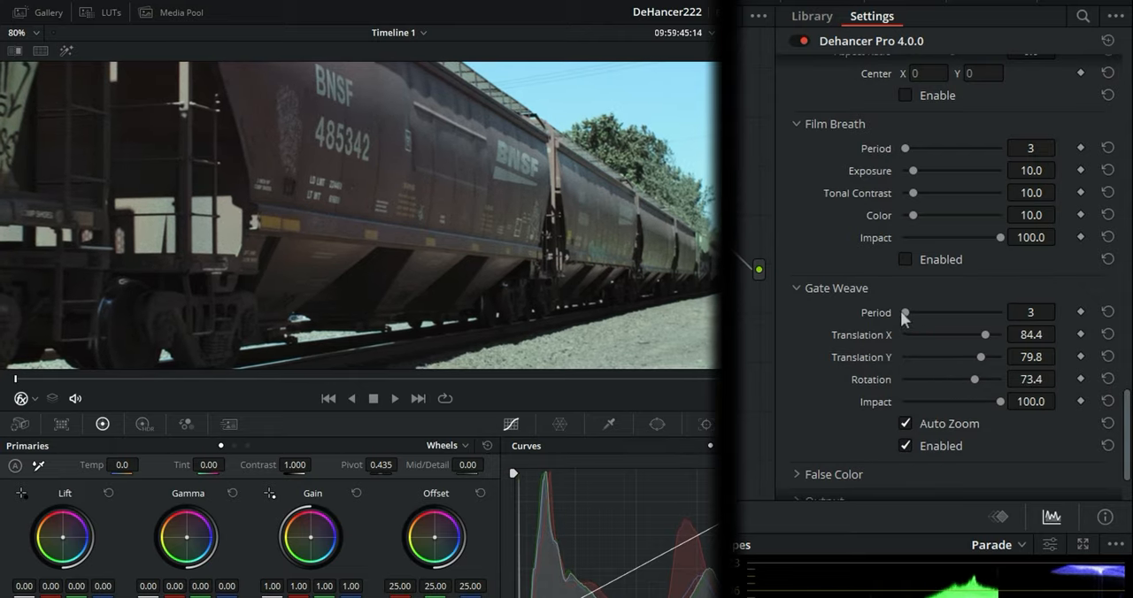
pyautogui.moveTo(904, 313); pyautogui.dragTo(948, 313)
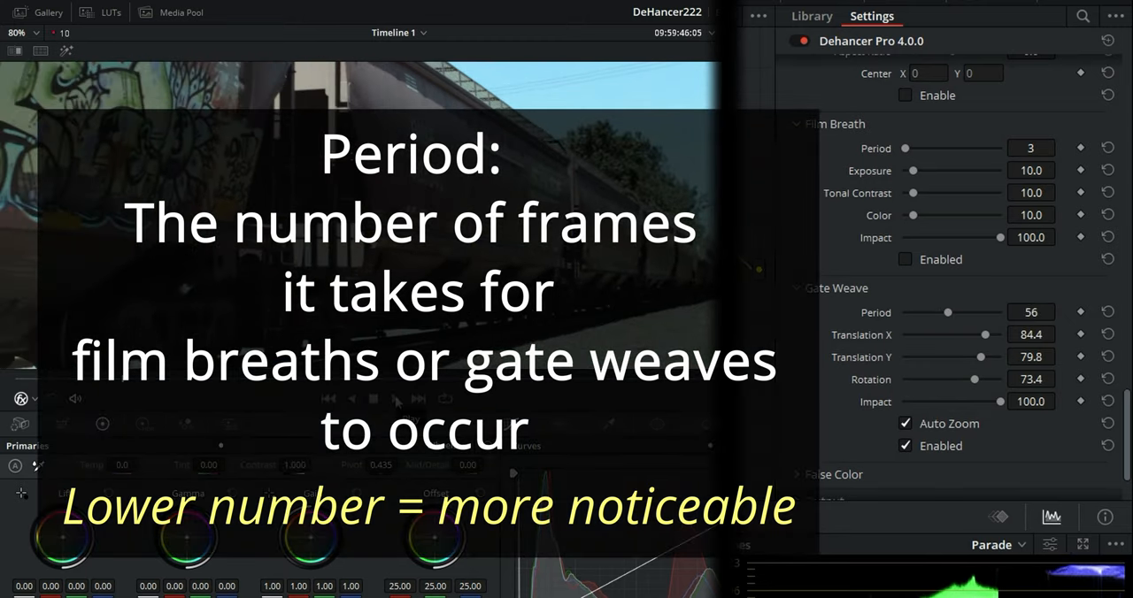